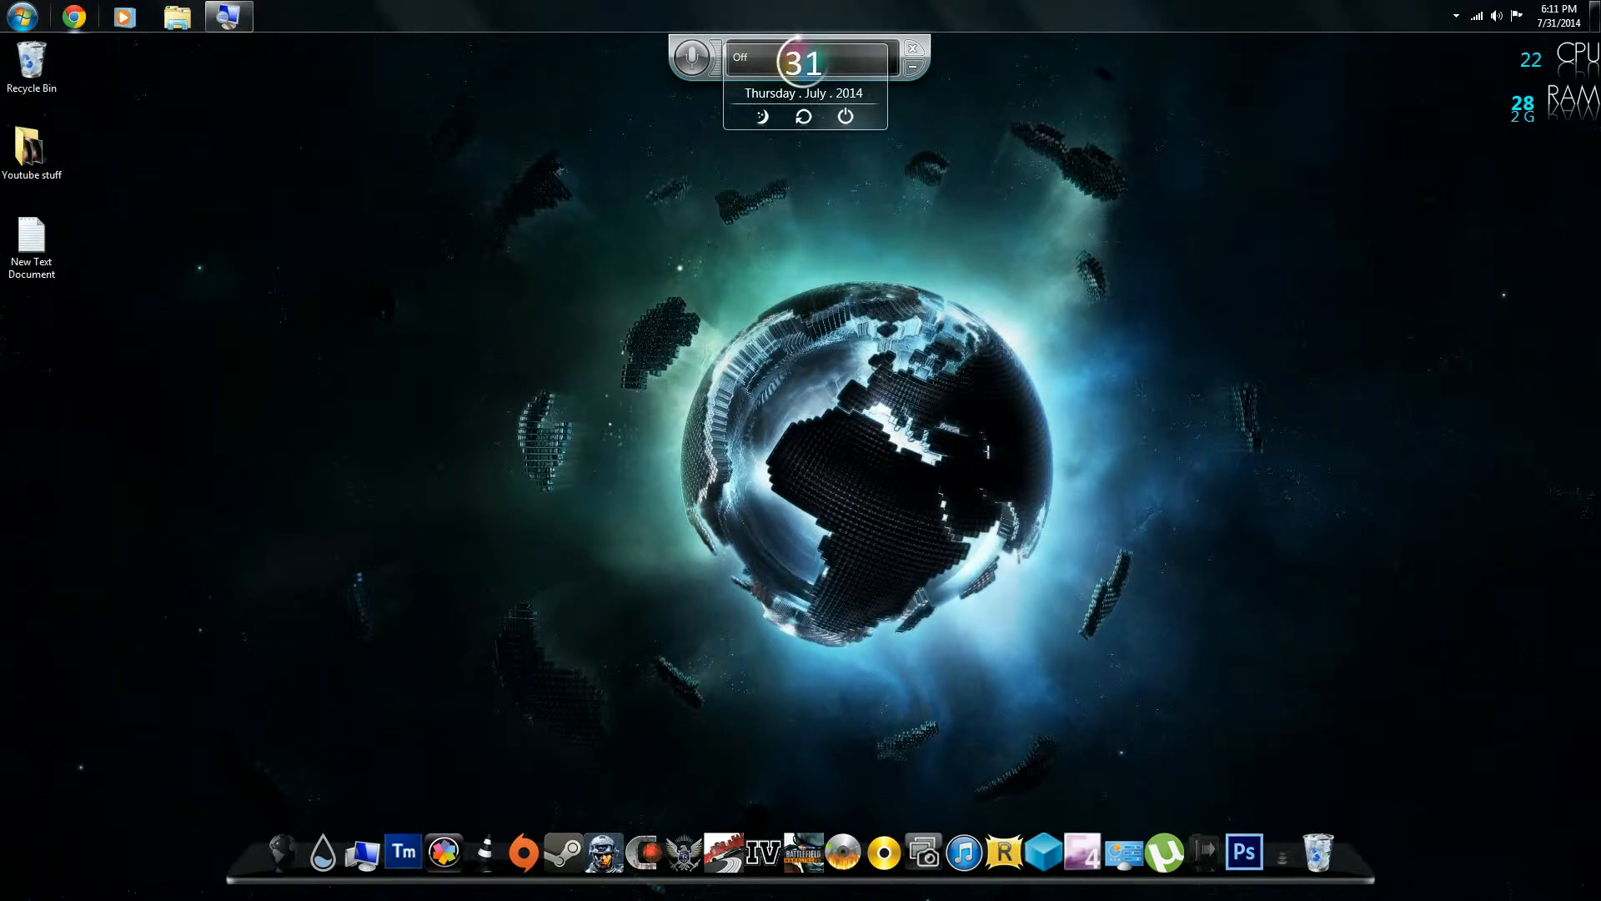
pyautogui.moveTo(83, 16)
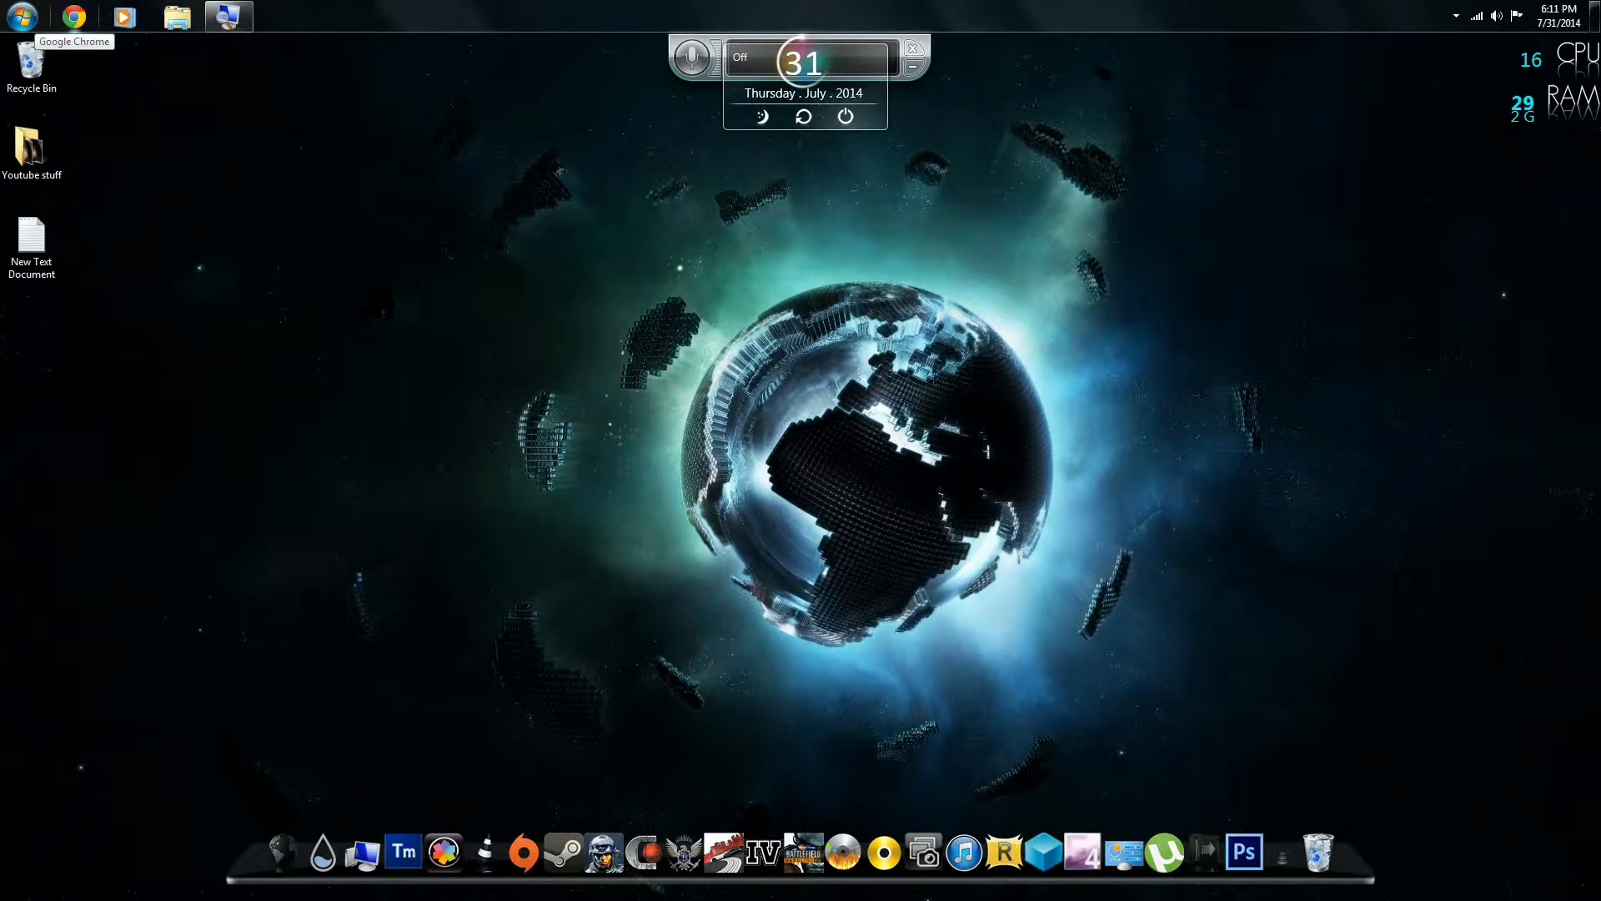
# Step: Launch Google Chrome from the taskbar
pyautogui.click(75, 15)
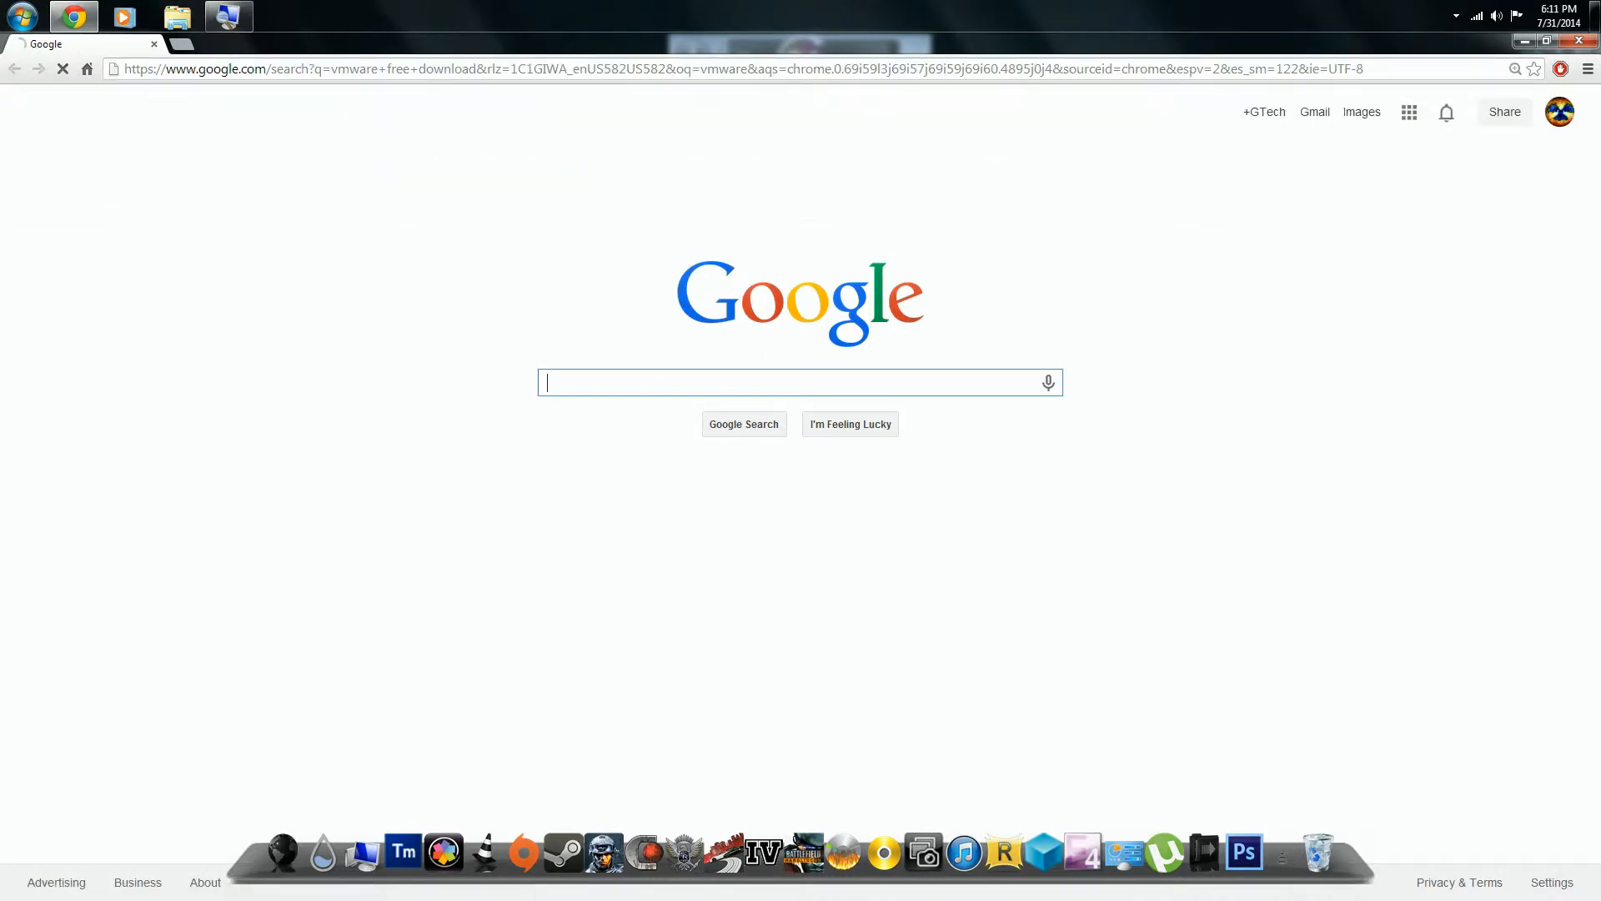
# Step: From the 'Download - My VMware' result, reach All Downloads and start the VMware Player download
pyautogui.click(214, 251)
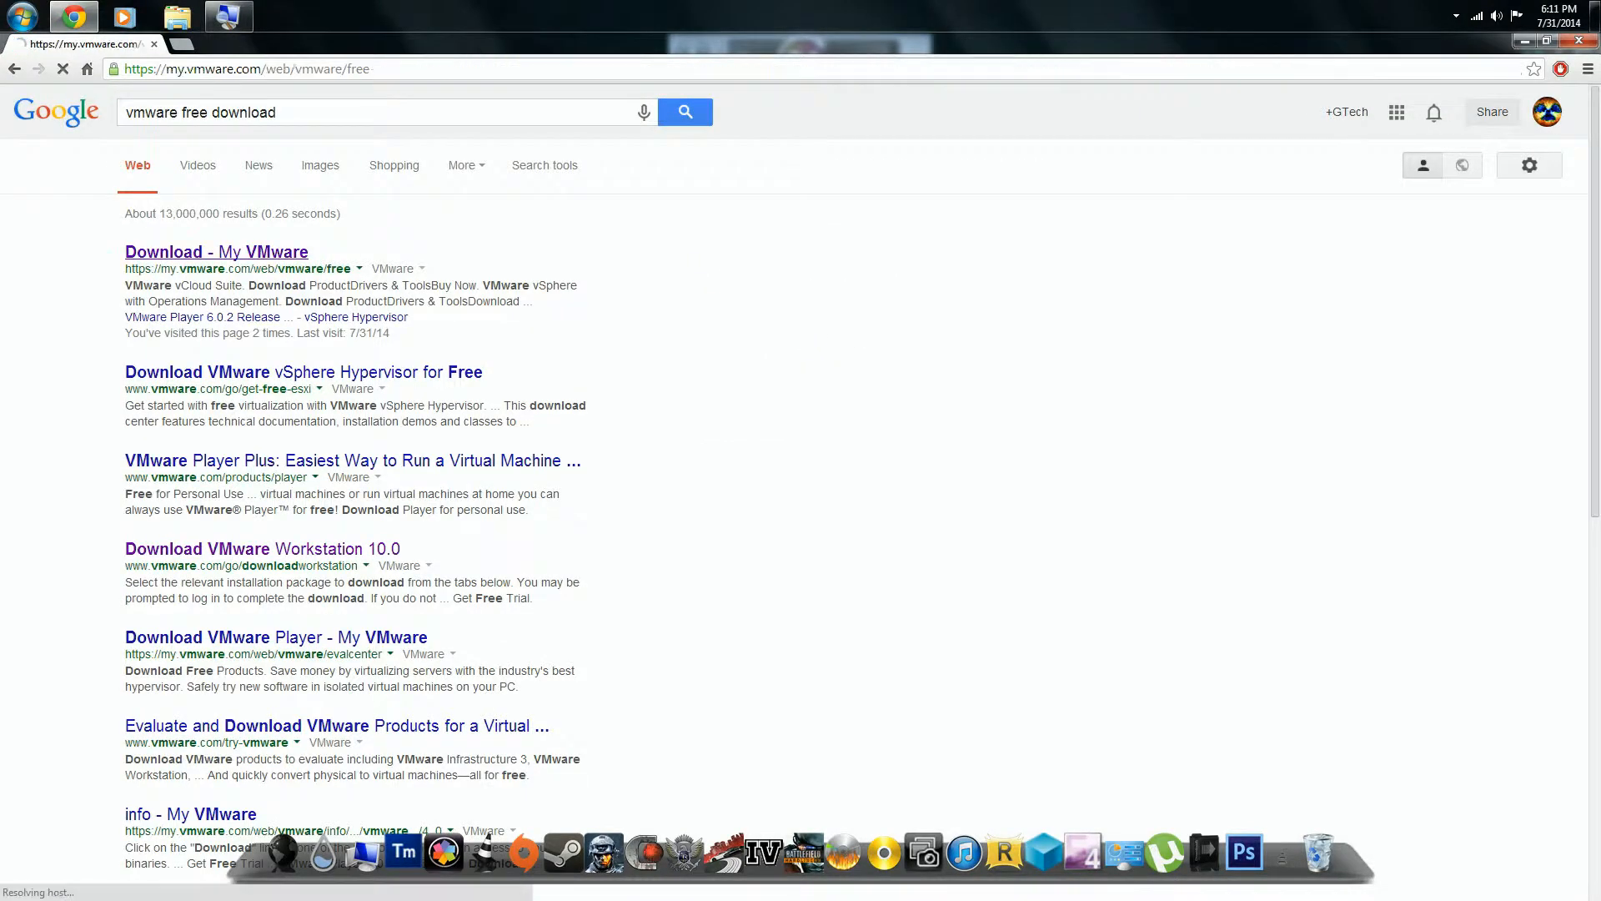
pyautogui.click(215, 250)
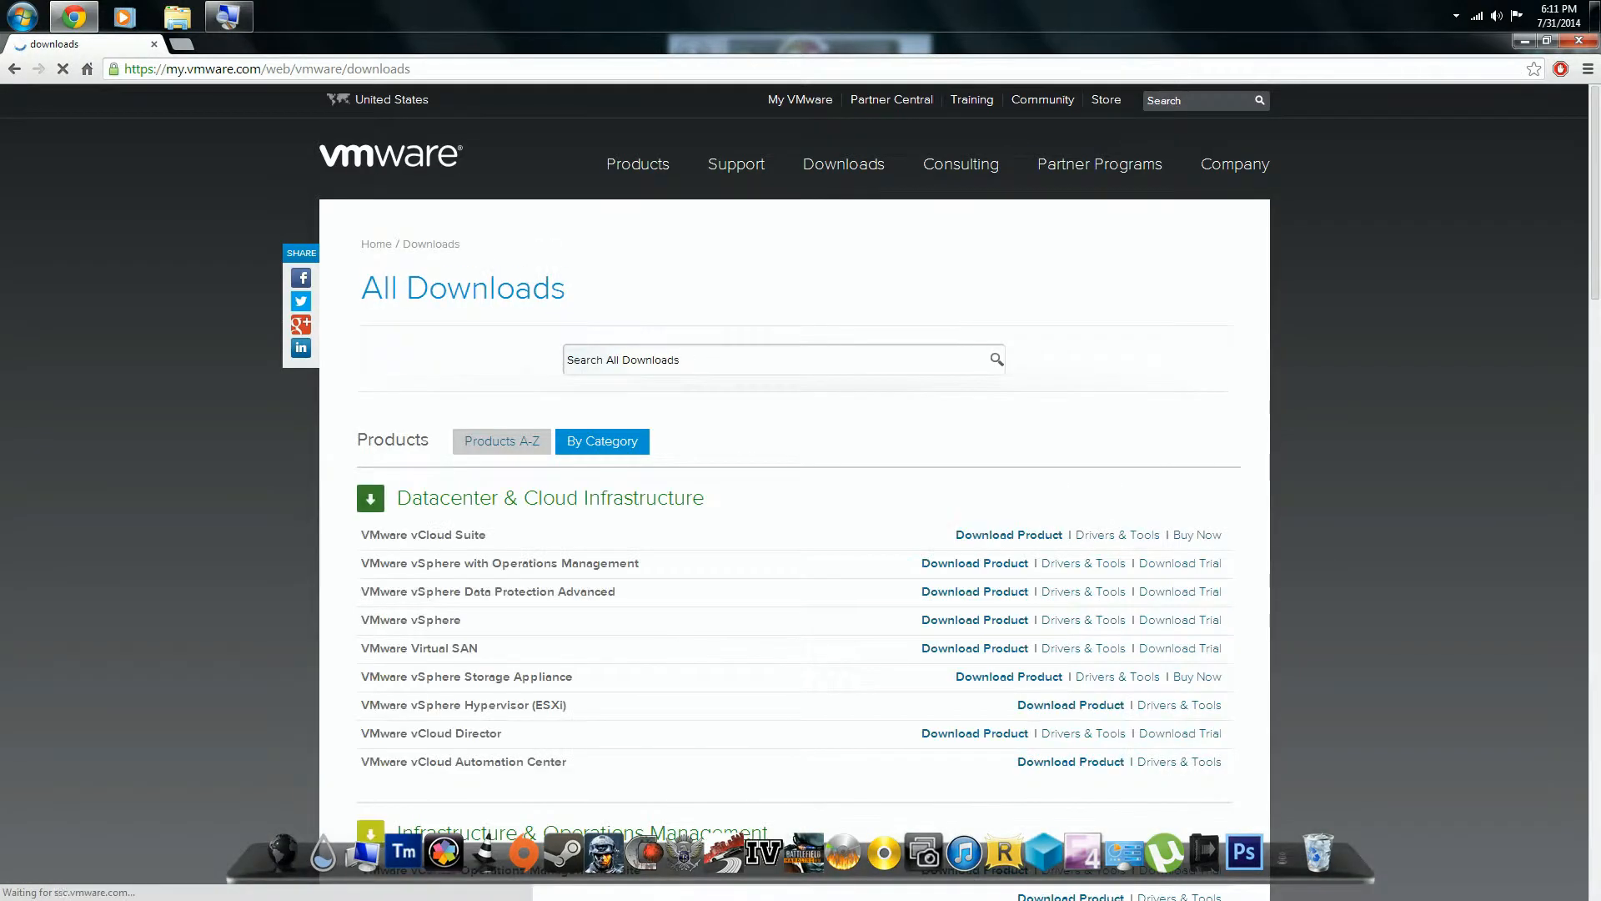
pyautogui.scroll(-3)
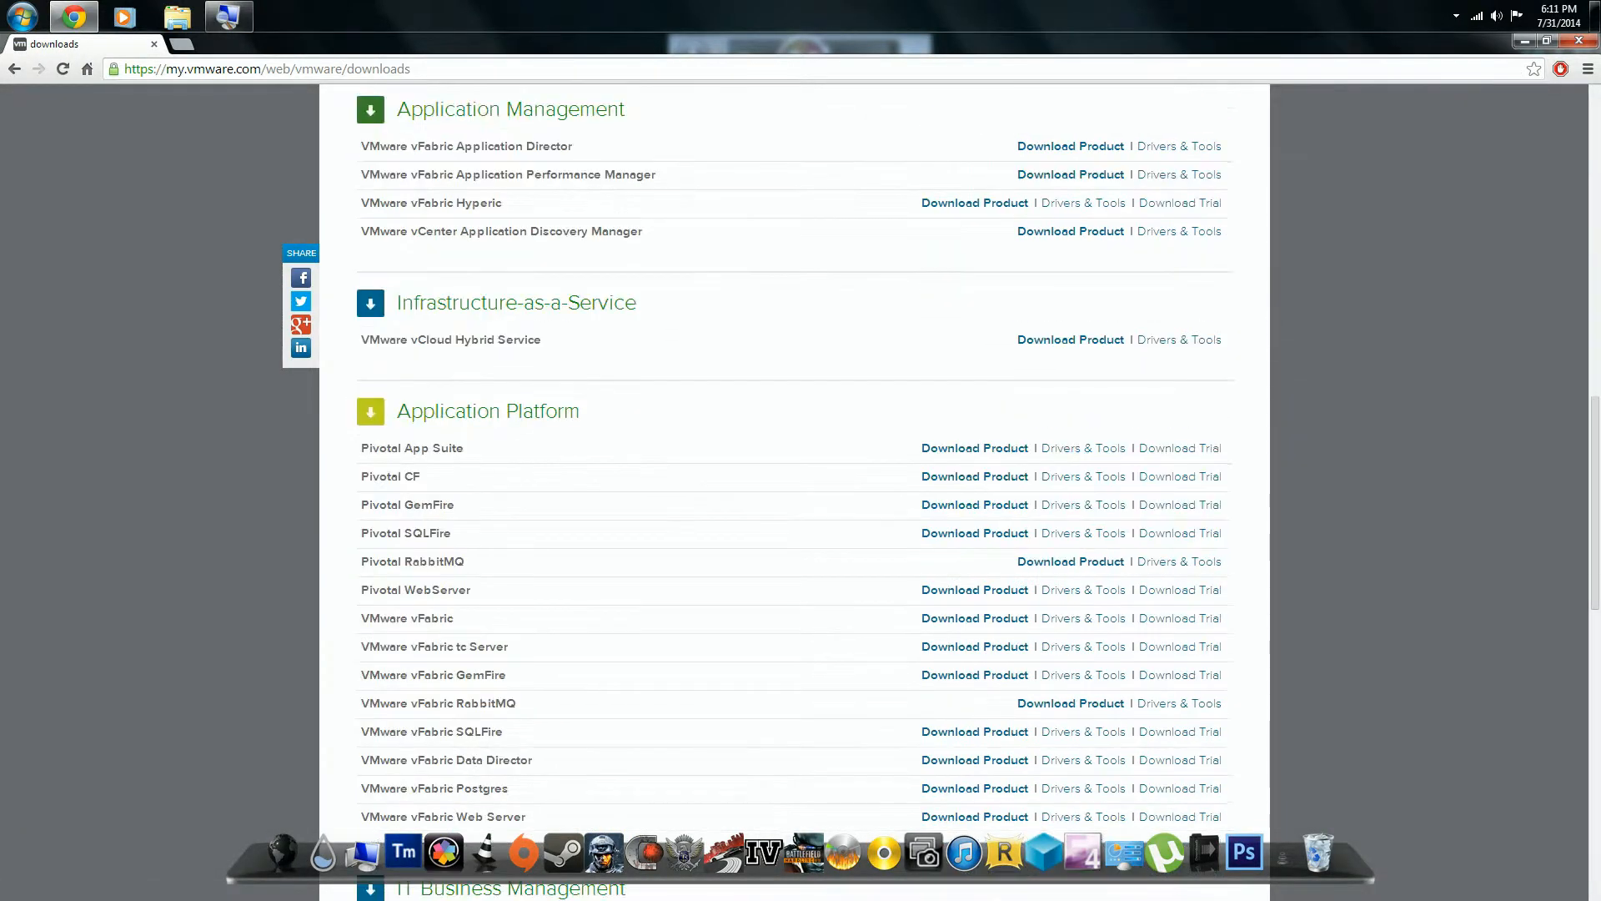
pyautogui.scroll(-3)
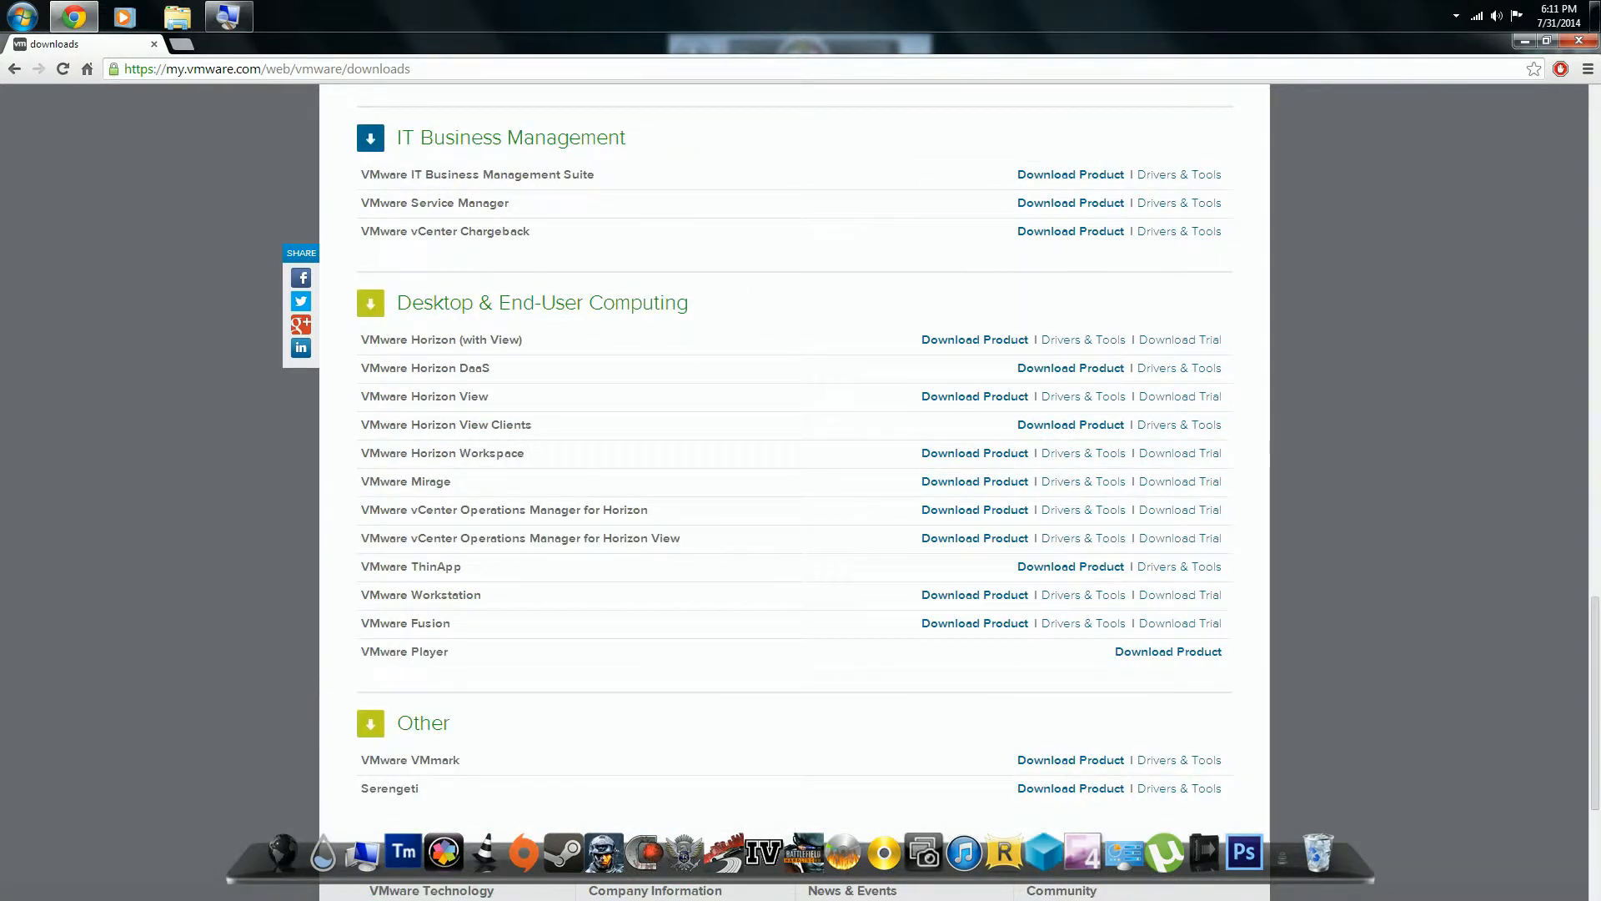
pyautogui.doubleClick(426, 651)
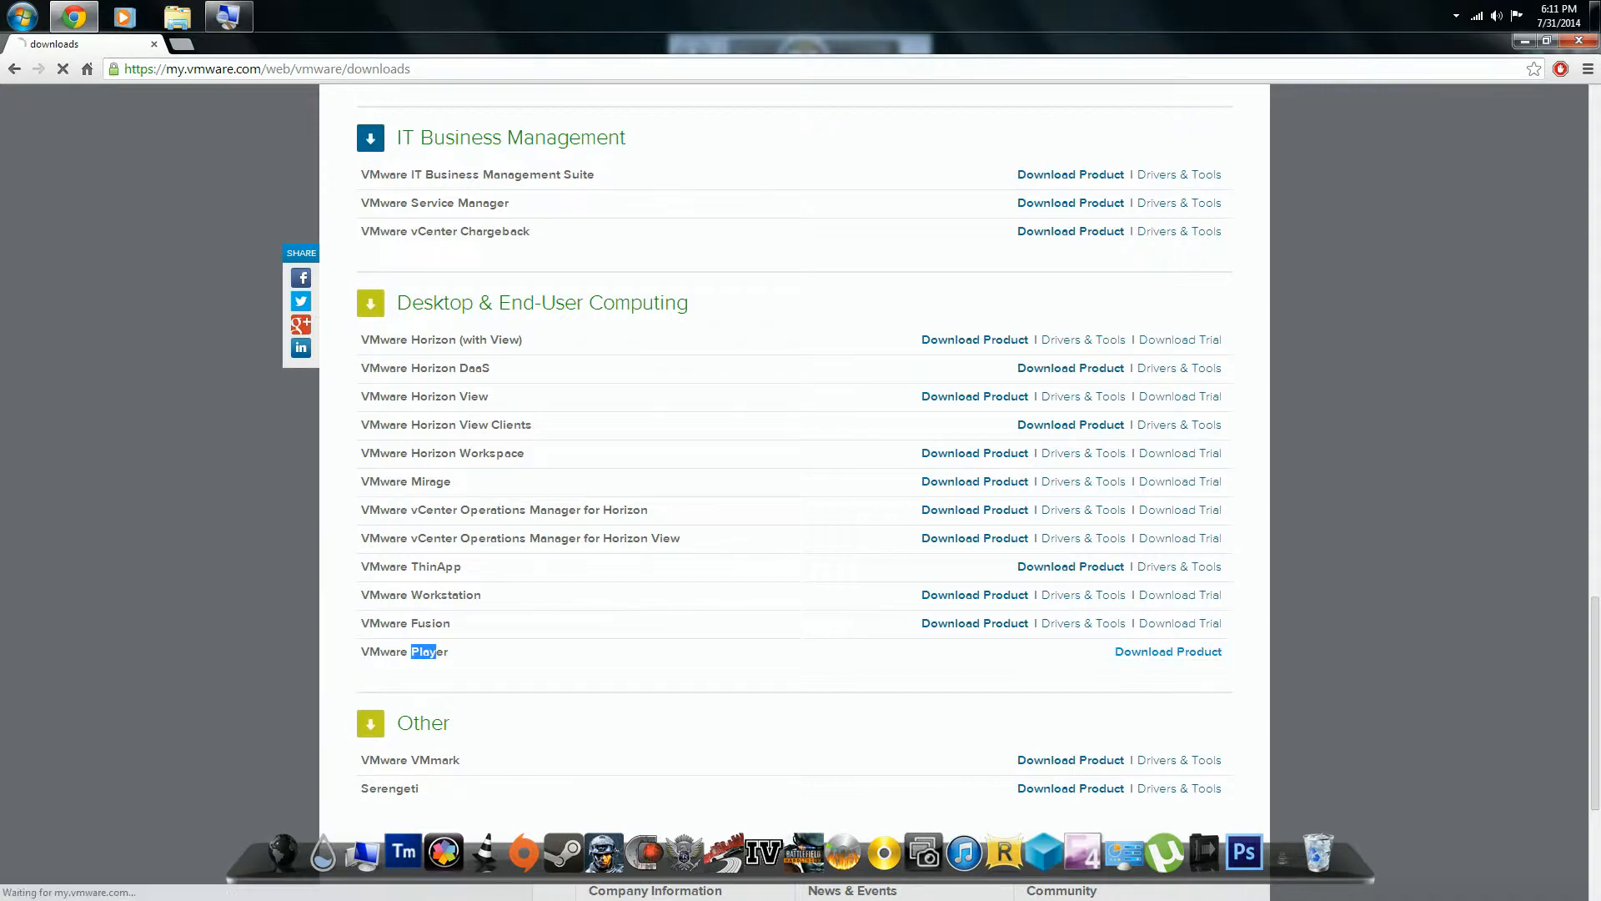
pyautogui.click(1167, 650)
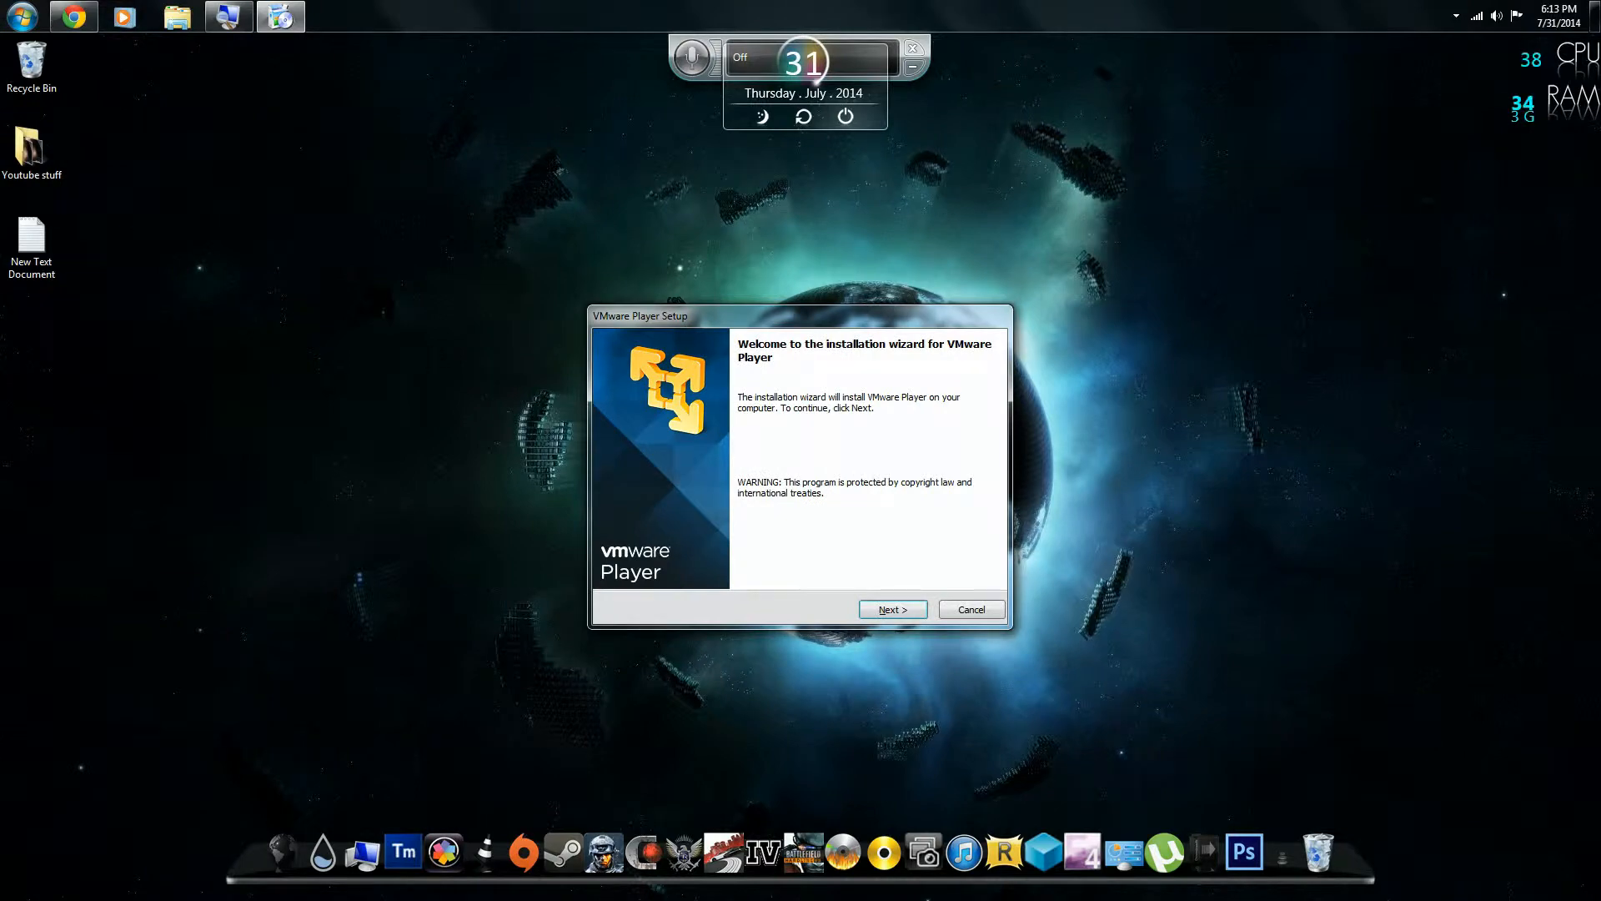
# Step: Continue past the setup welcome page and dismiss the resulting script error
pyautogui.click(893, 609)
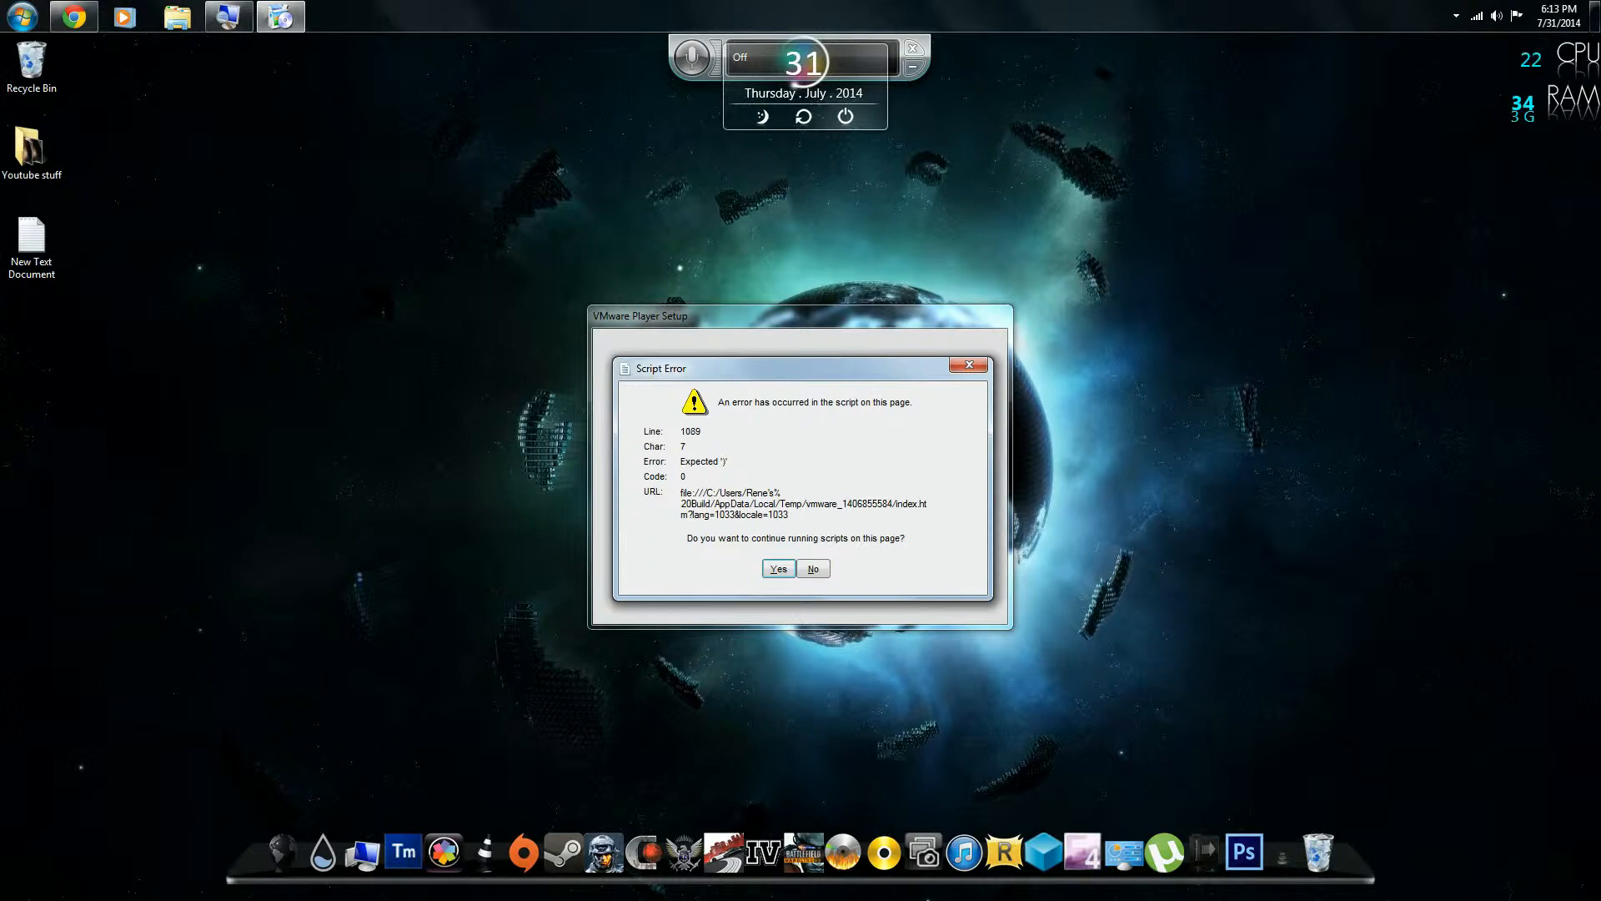
pyautogui.click(777, 569)
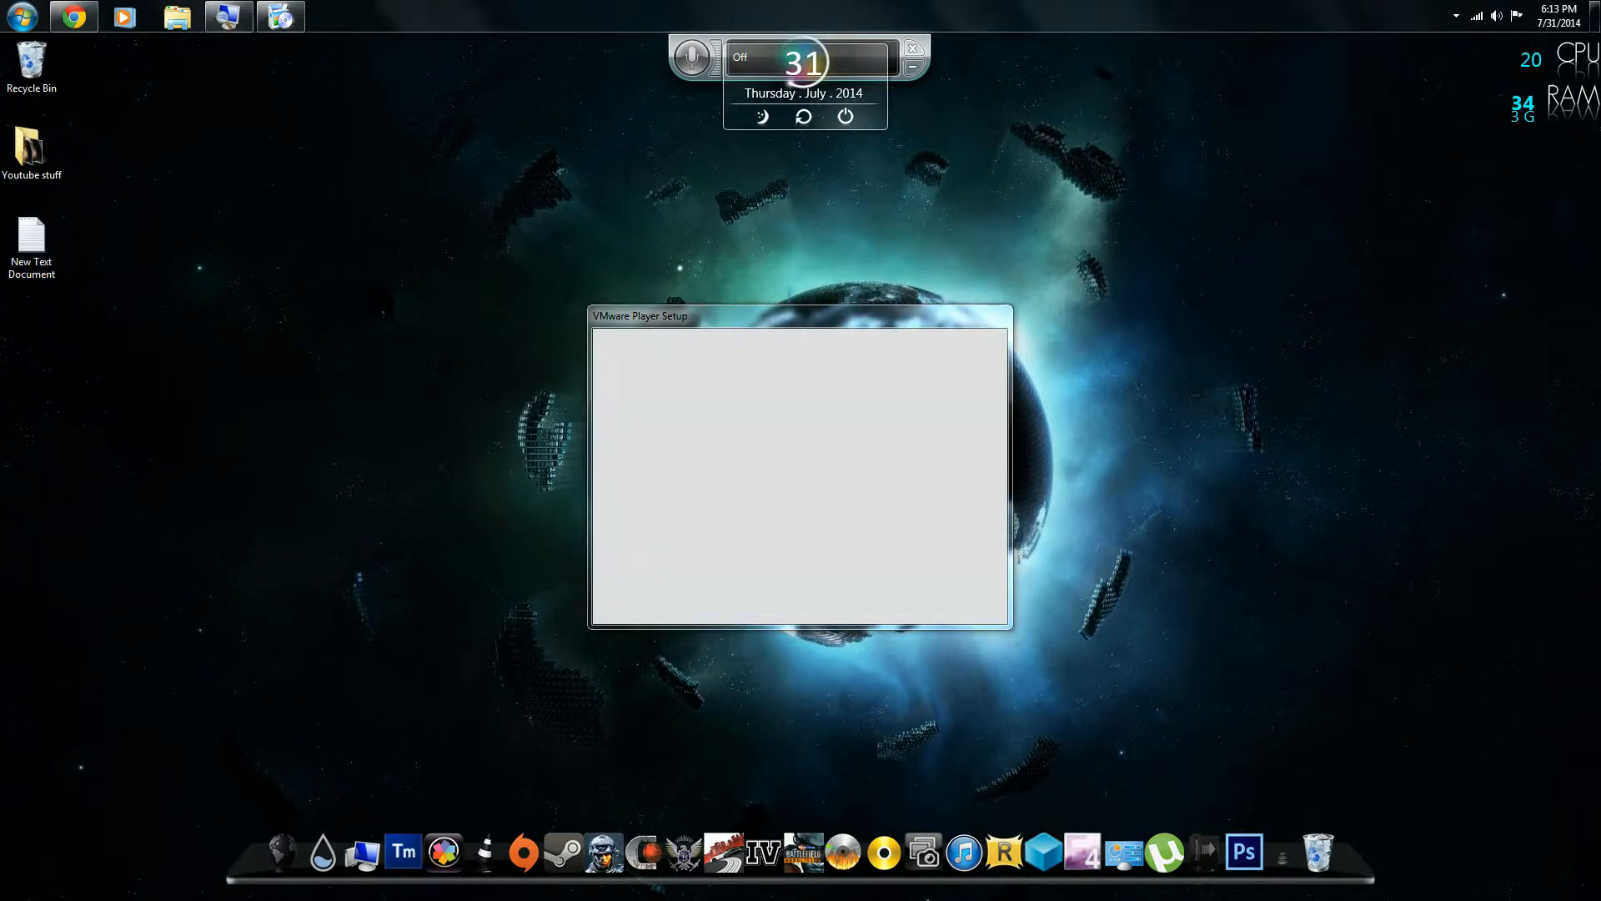
# Step: Find Task Manager via Start search ('task') and force-end the hung VMware Player Setup
pyautogui.click(16, 14)
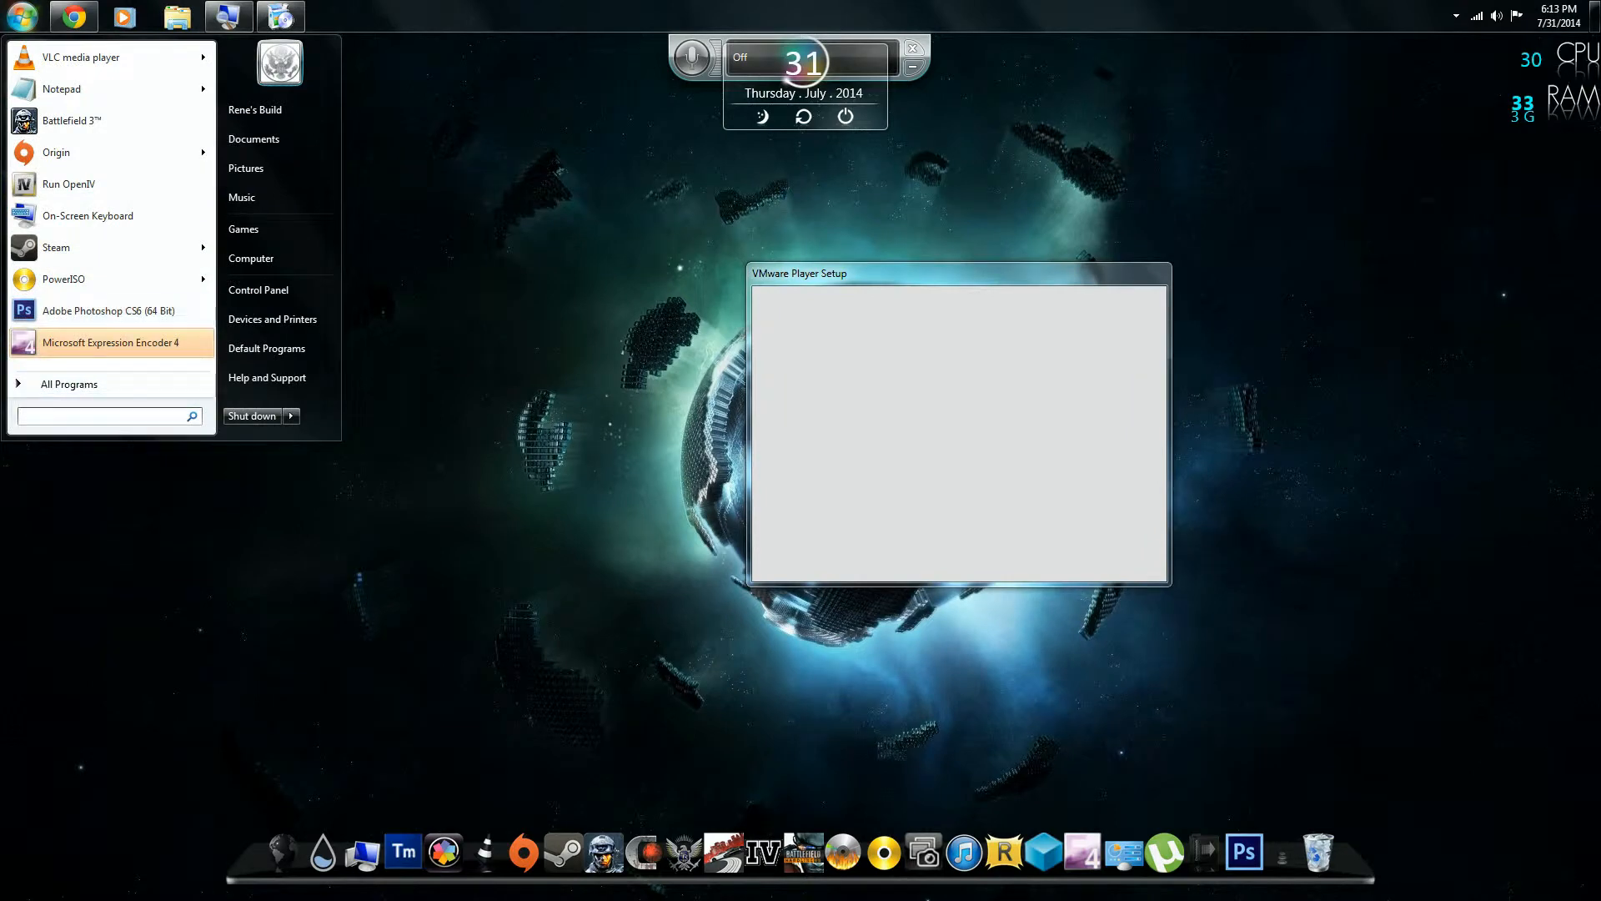
pyautogui.write('task')
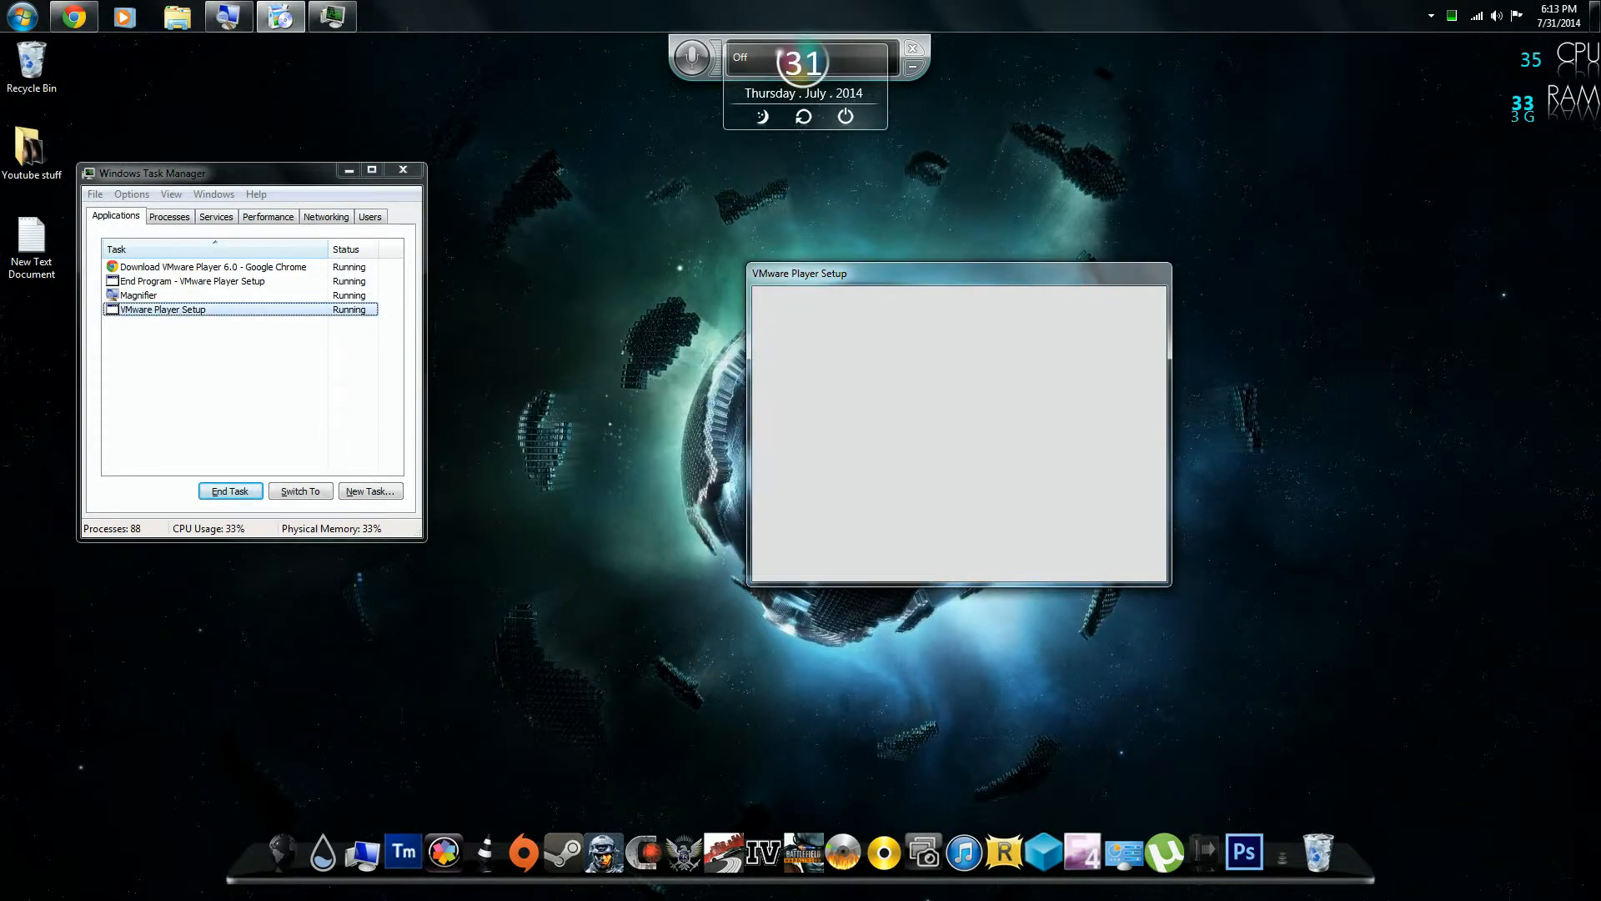
pyautogui.click(230, 491)
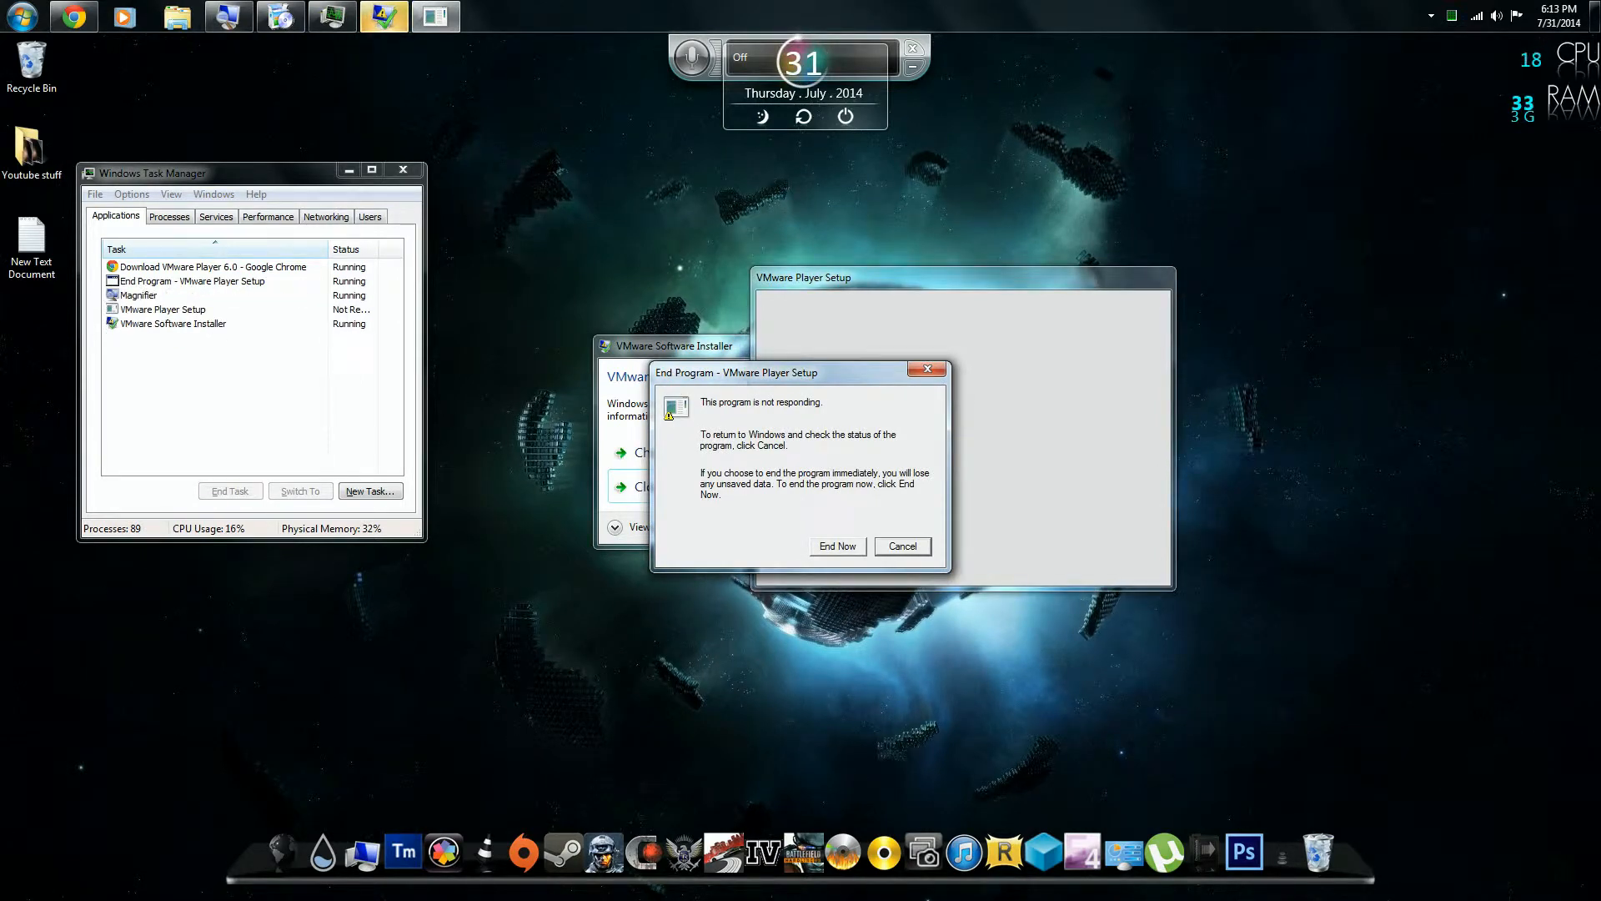
pyautogui.click(903, 546)
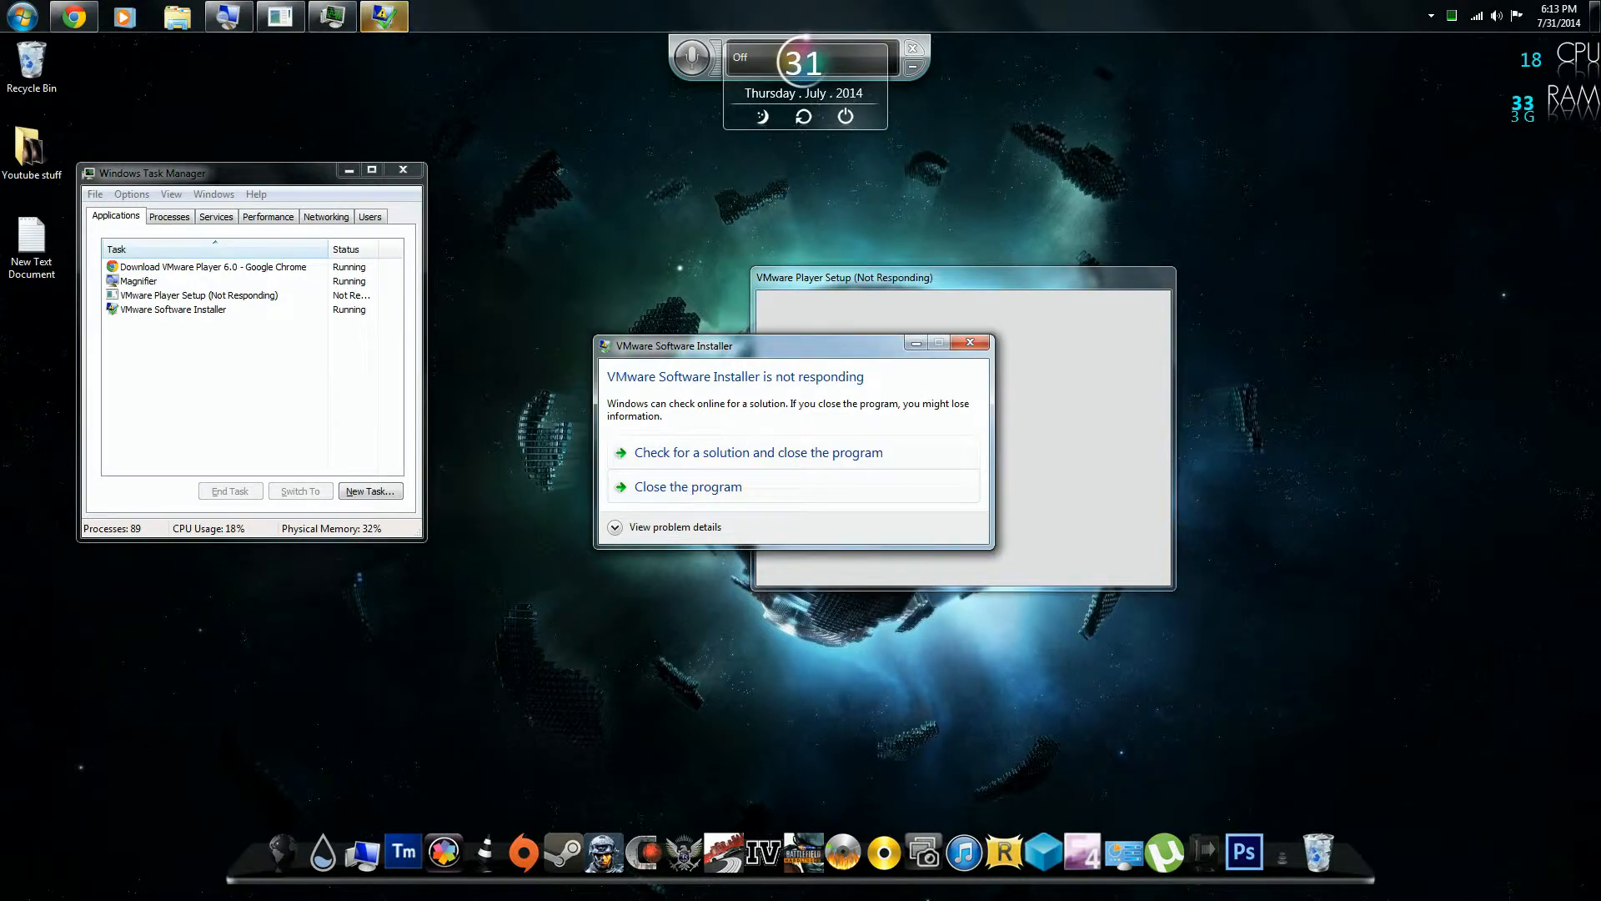
# Step: Close the unresponsive VMware Software Installer and dismiss the compatibility warning
pyautogui.click(687, 487)
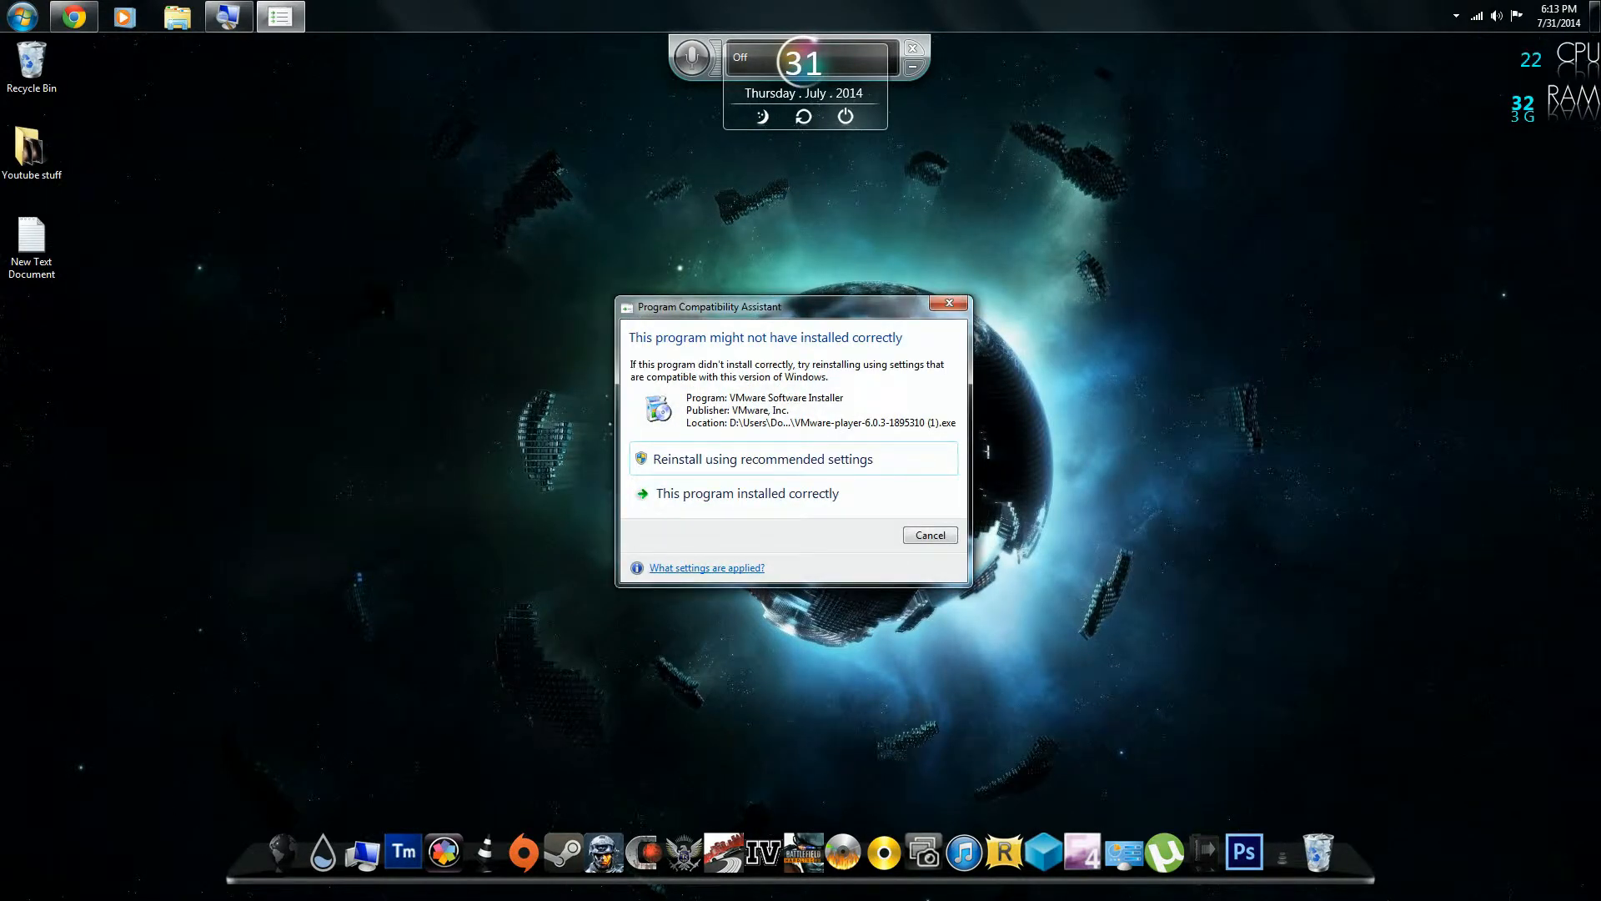
pyautogui.click(930, 533)
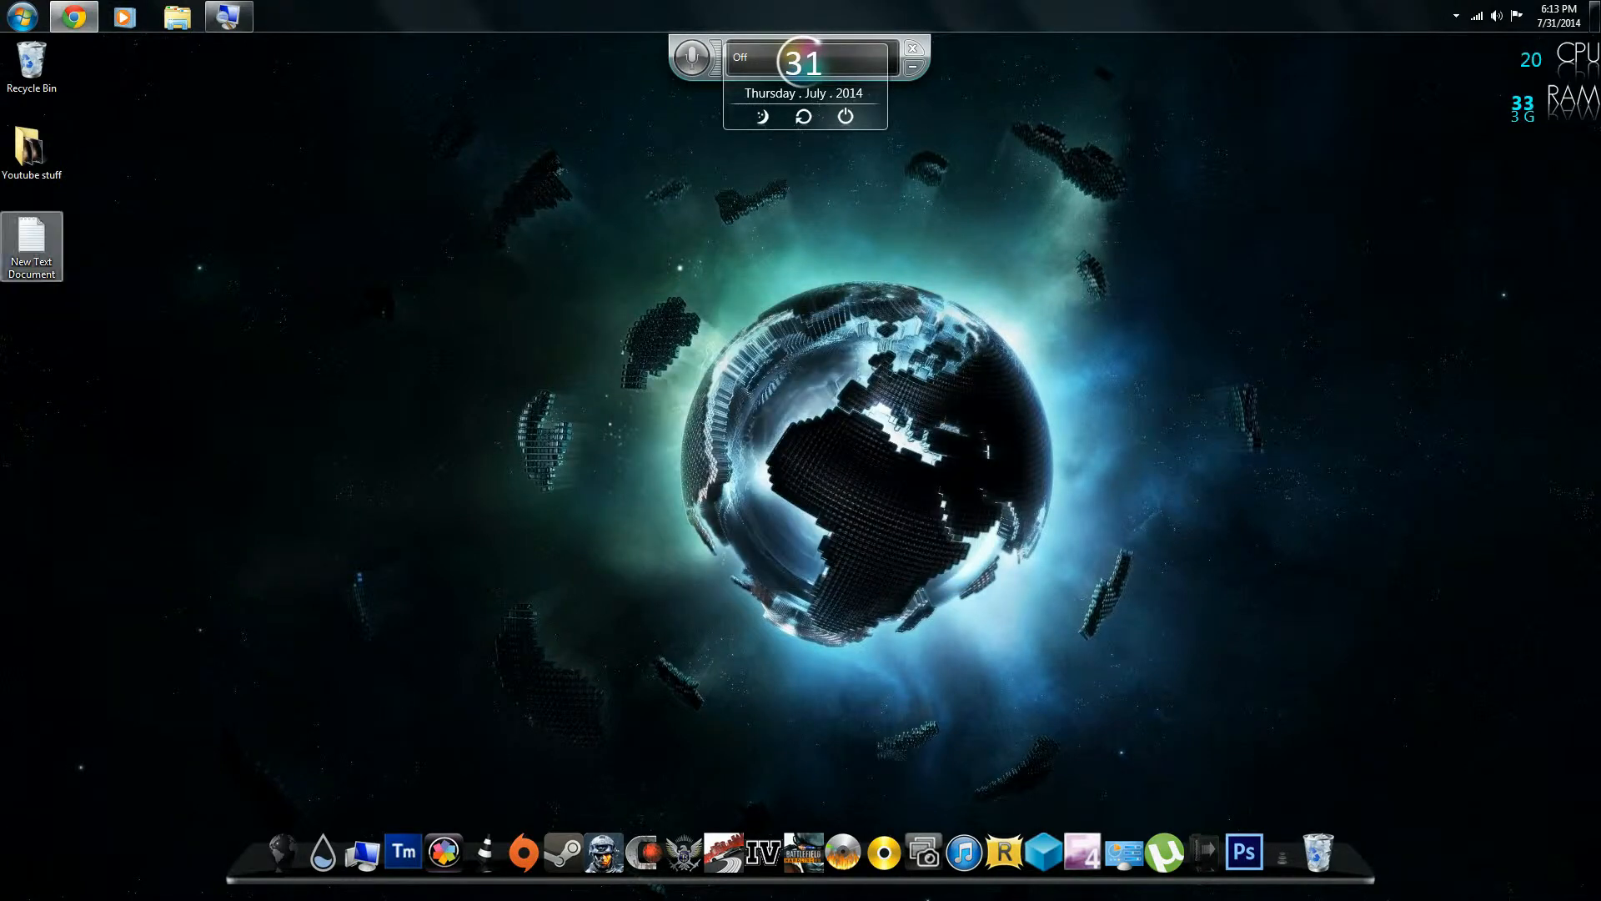
# Step: Reach Environment Variables through the computer's advanced system settings
pyautogui.click(14, 13)
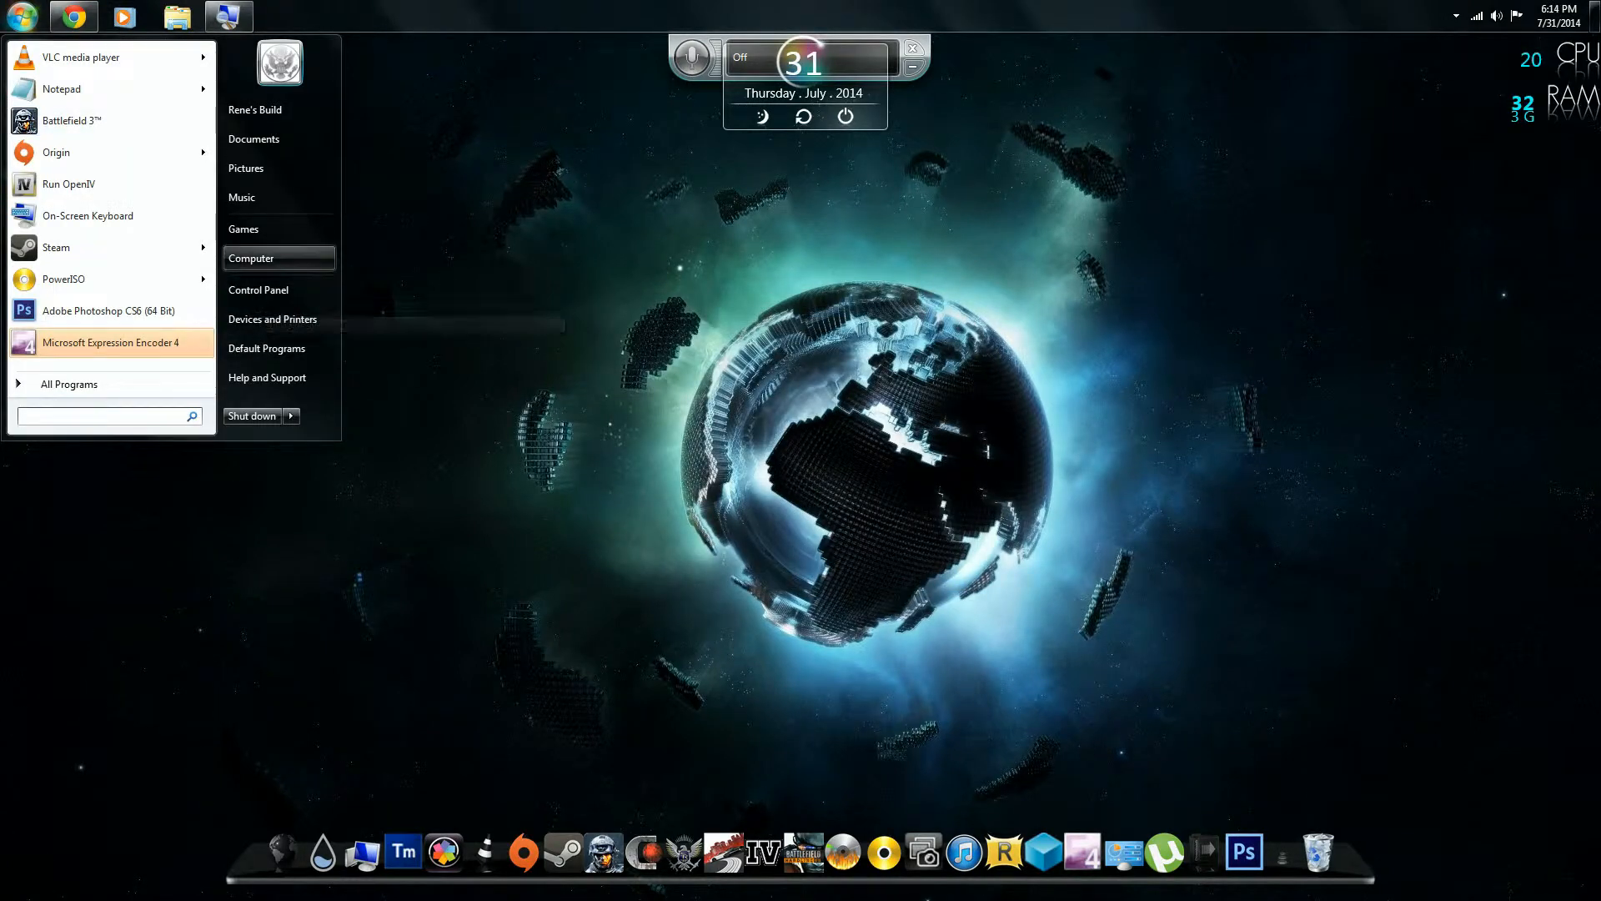
pyautogui.click(250, 257)
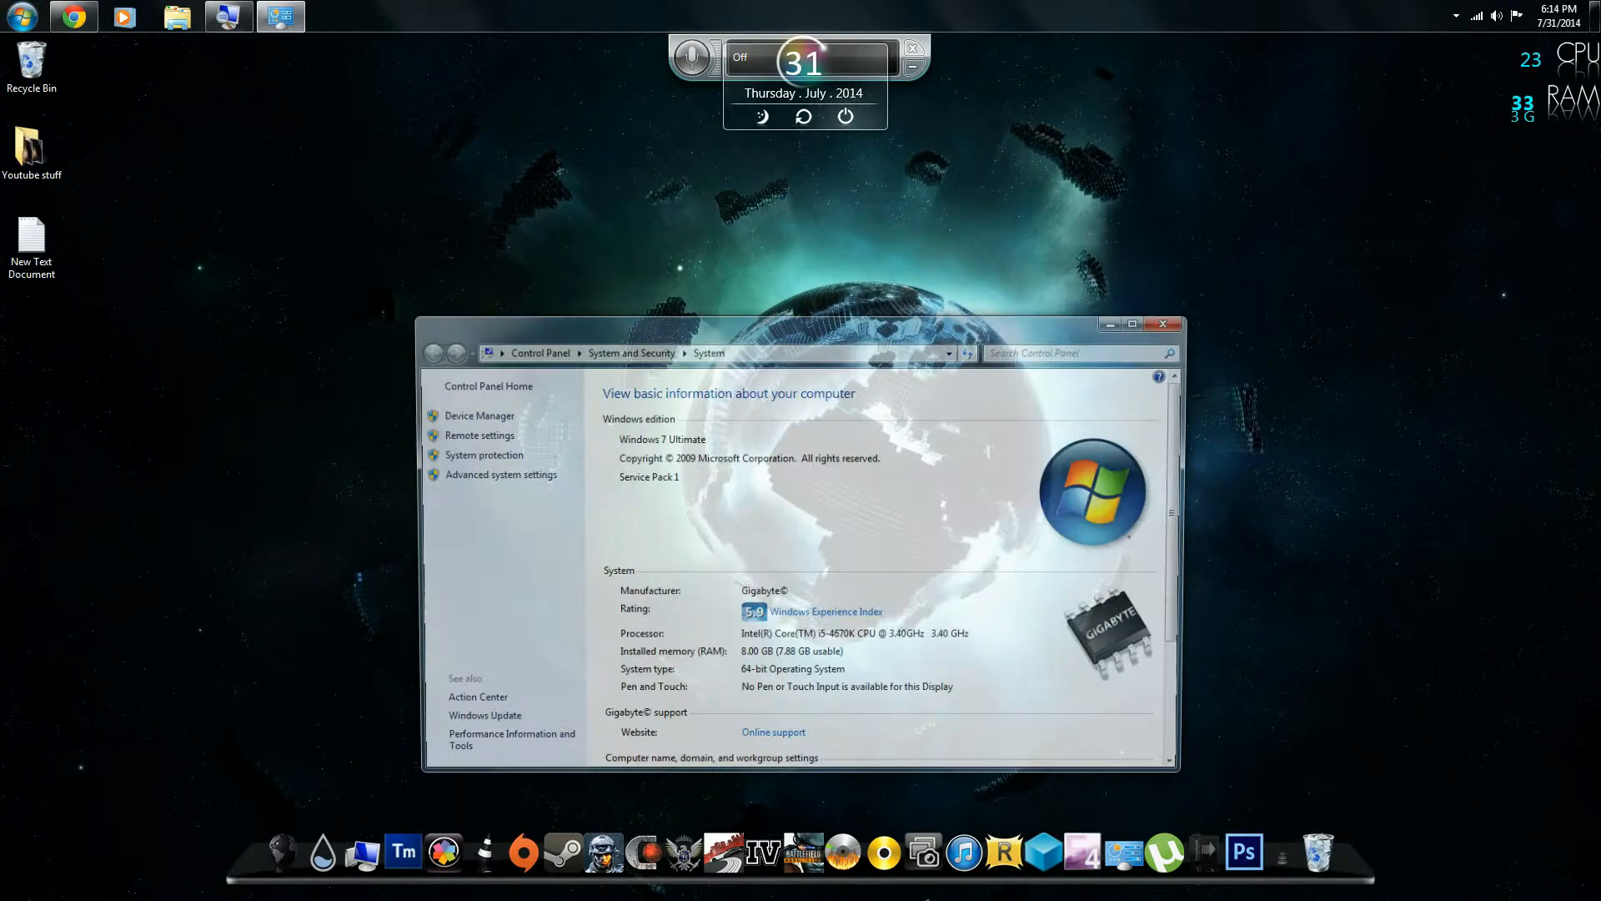
pyautogui.click(501, 474)
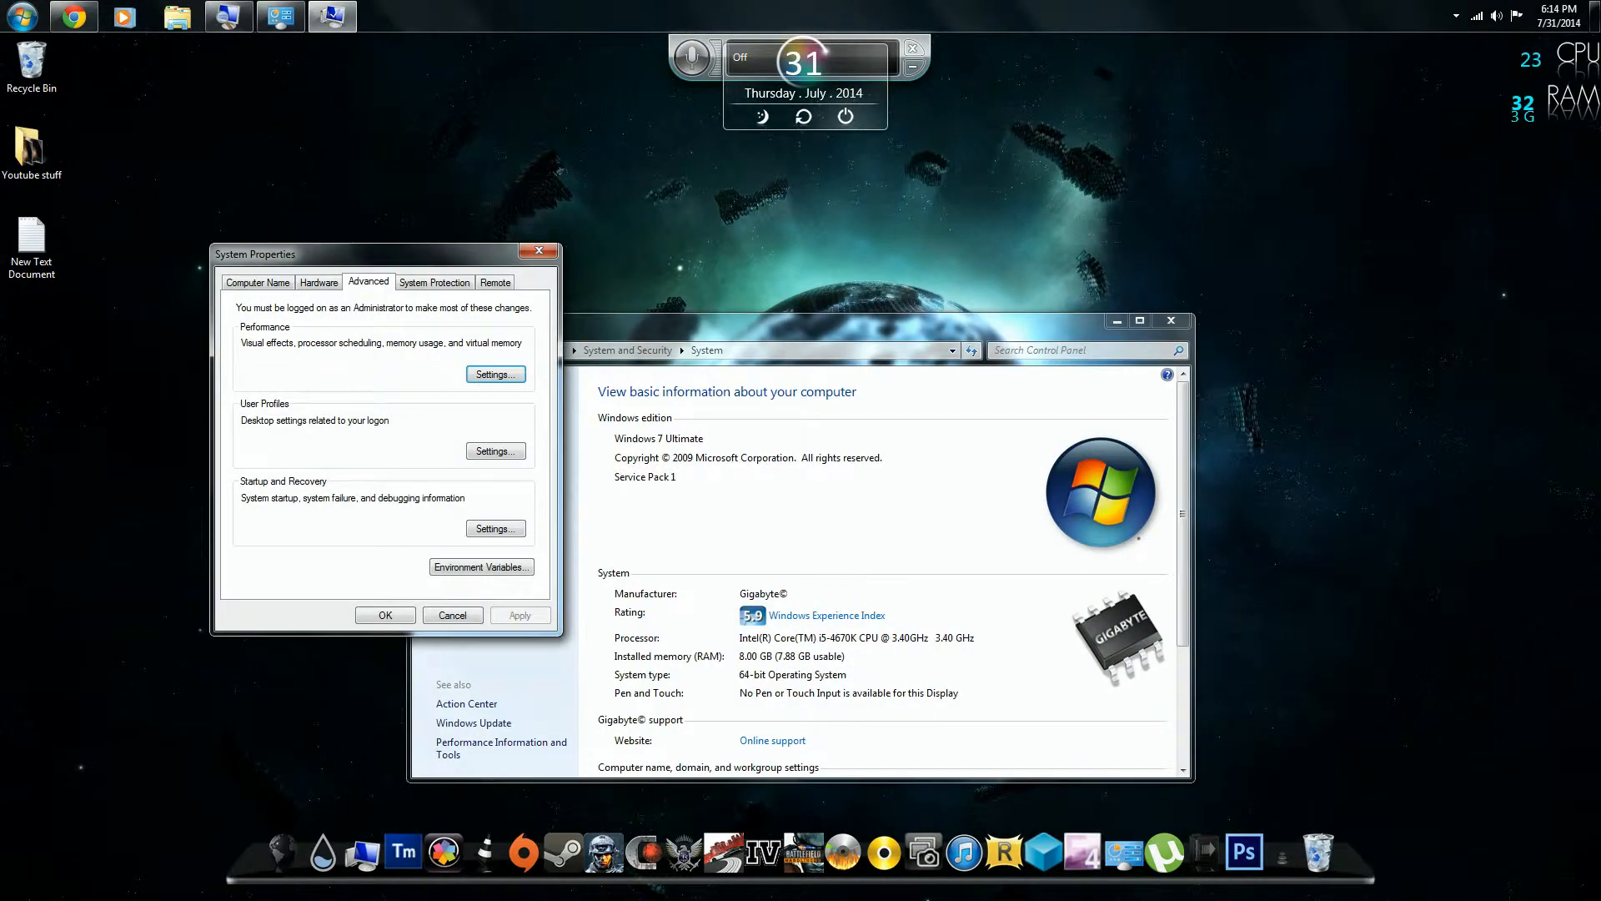
pyautogui.click(480, 567)
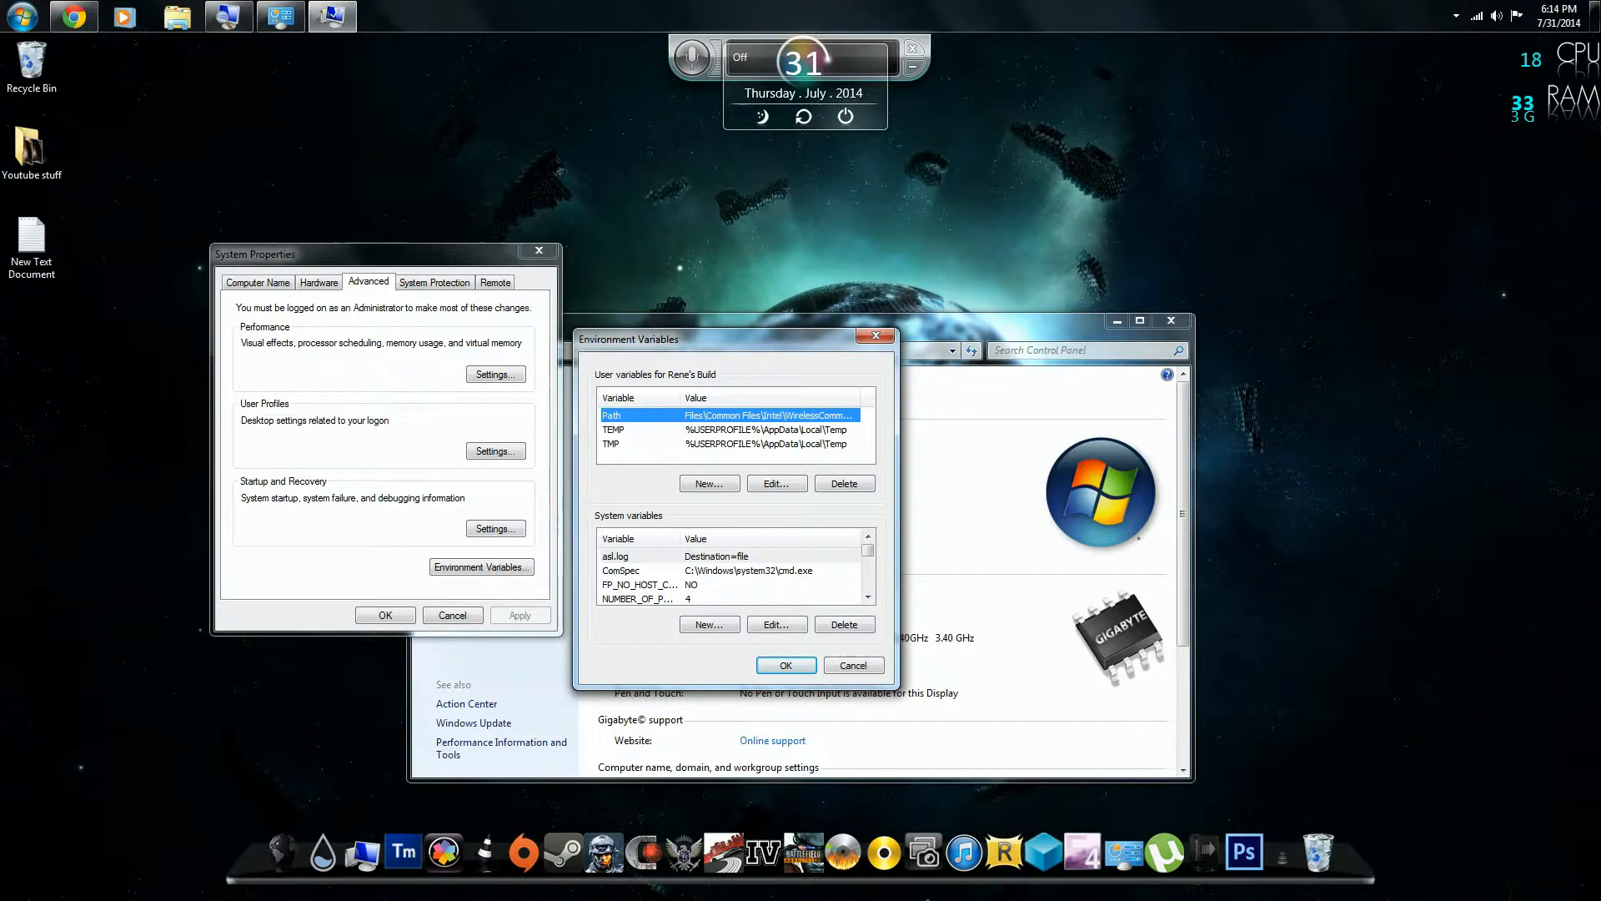
# Step: Set the user TEMP and TMP variables both to C:\Tmp
pyautogui.click(647, 428)
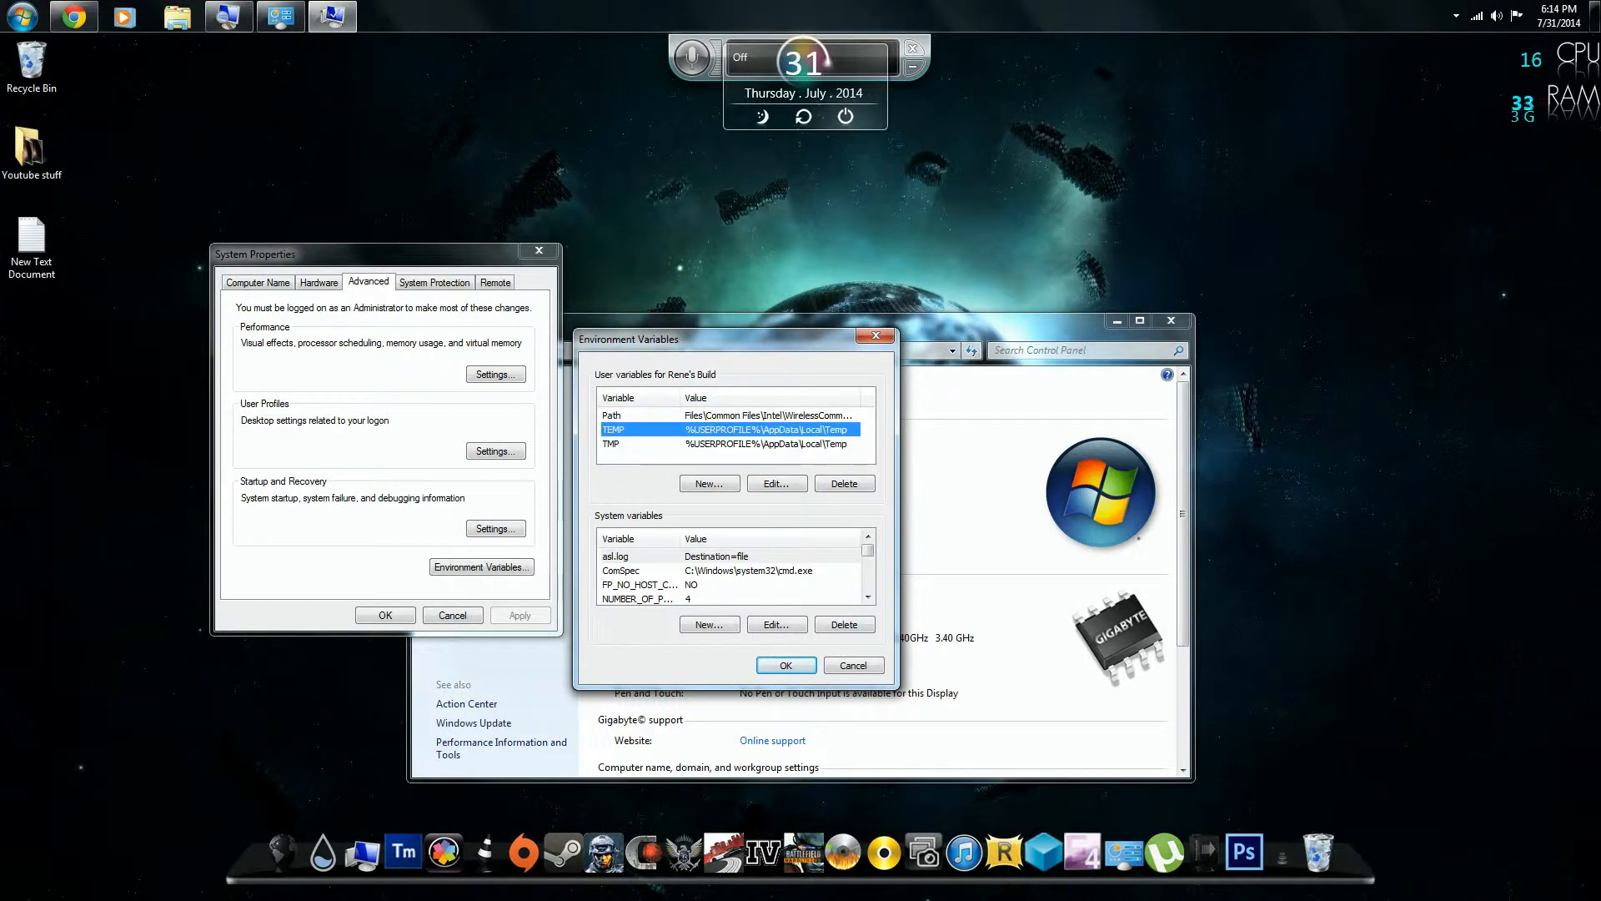
pyautogui.click(777, 484)
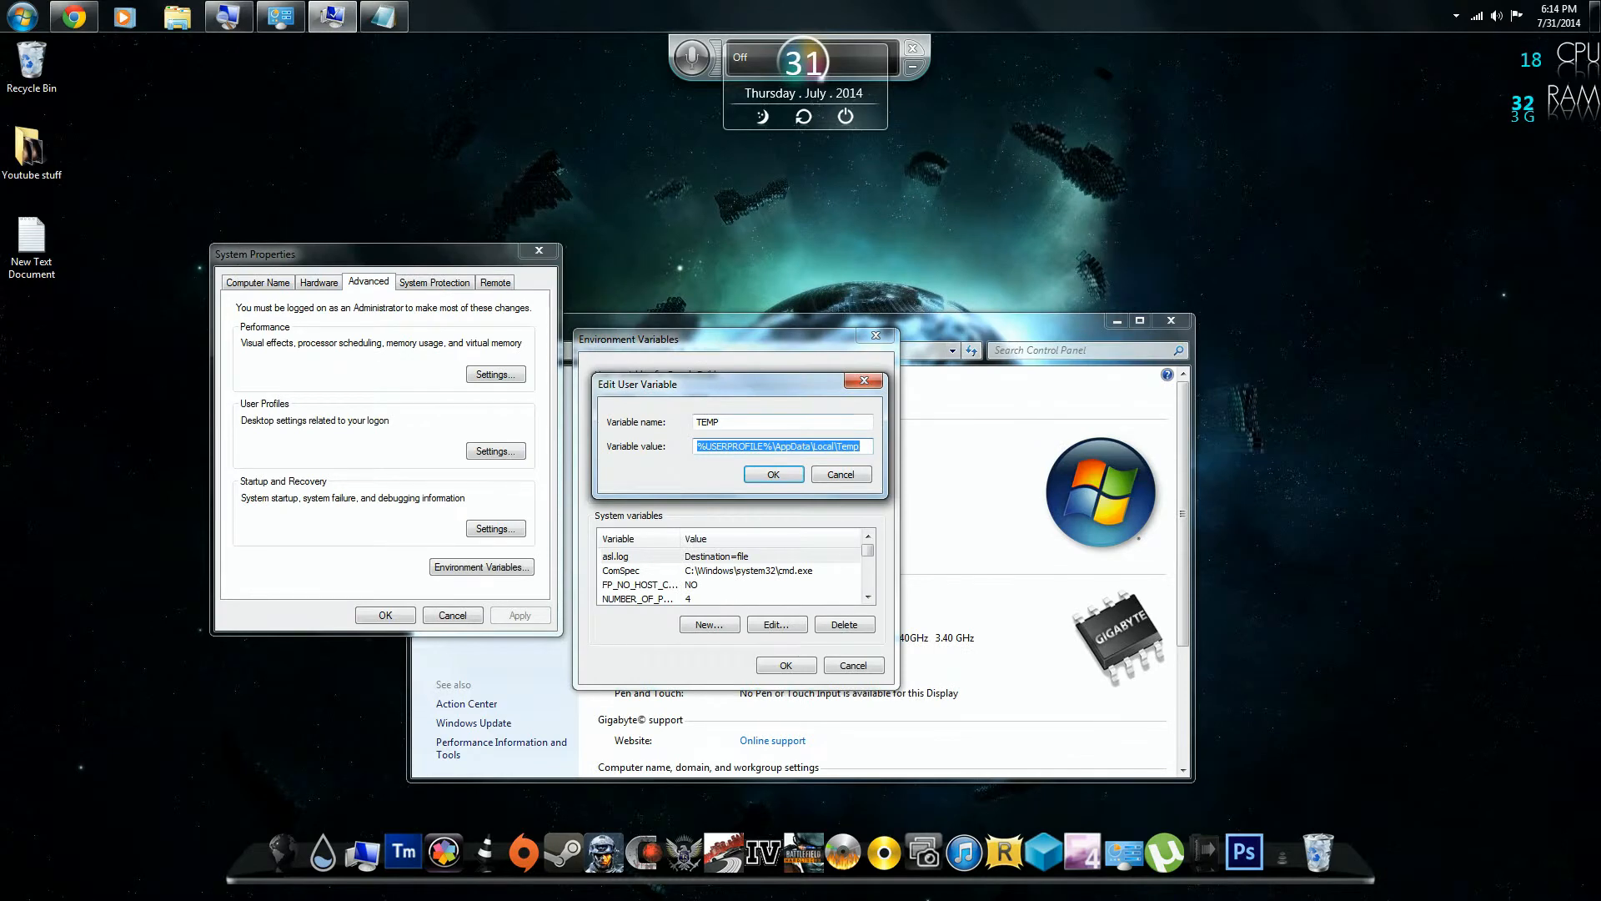
pyautogui.click(774, 474)
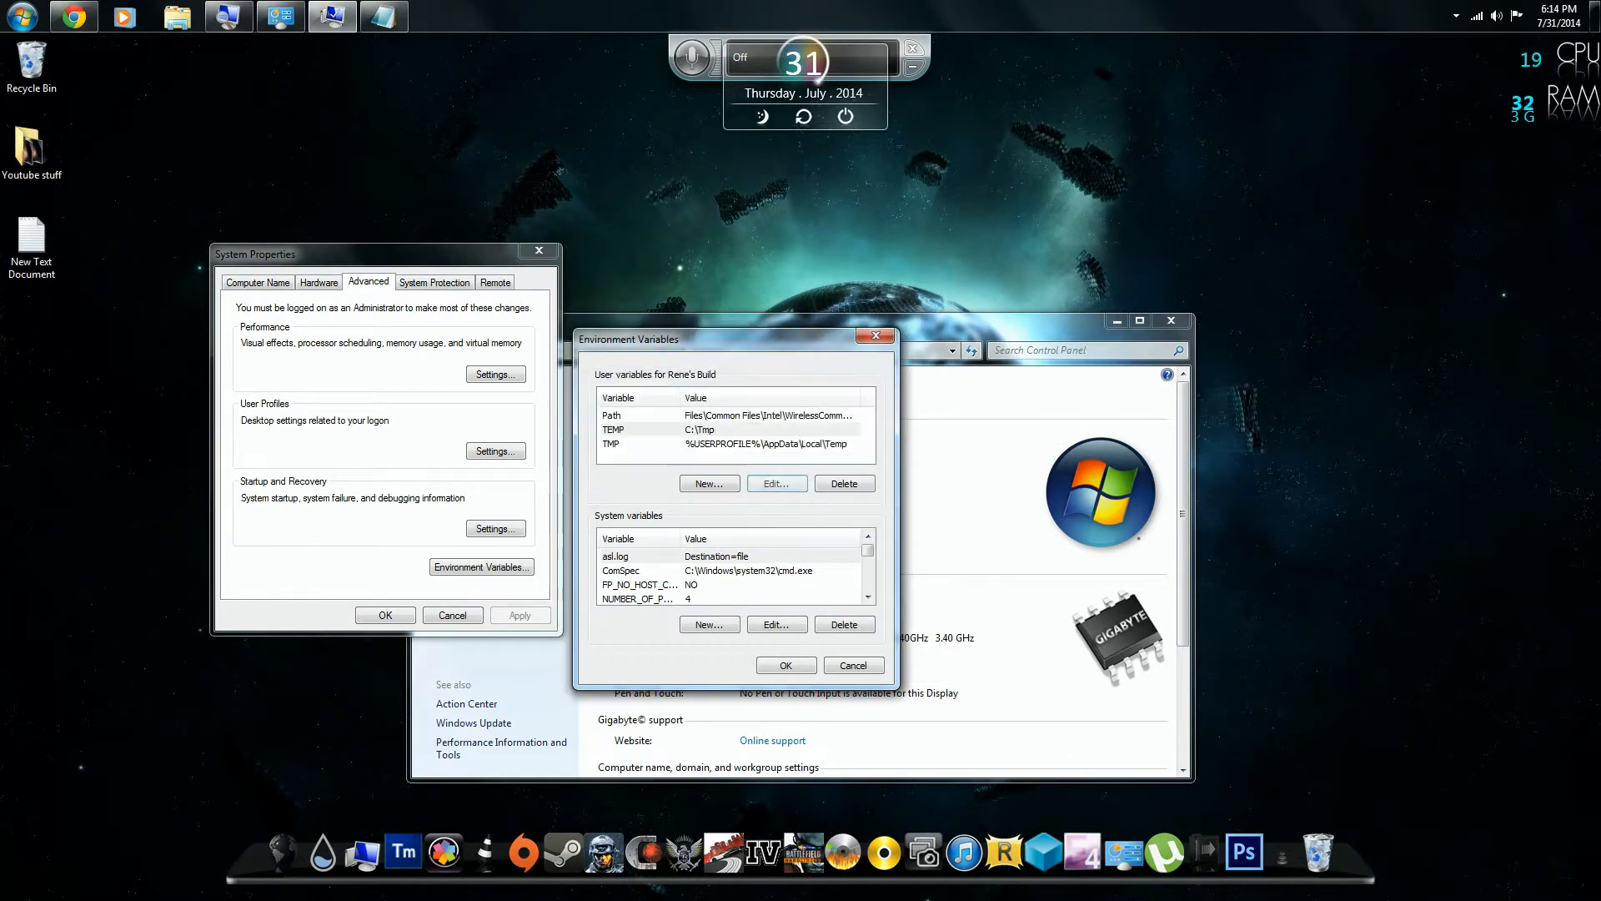
pyautogui.click(777, 484)
pyautogui.write('C:\\Tmp')
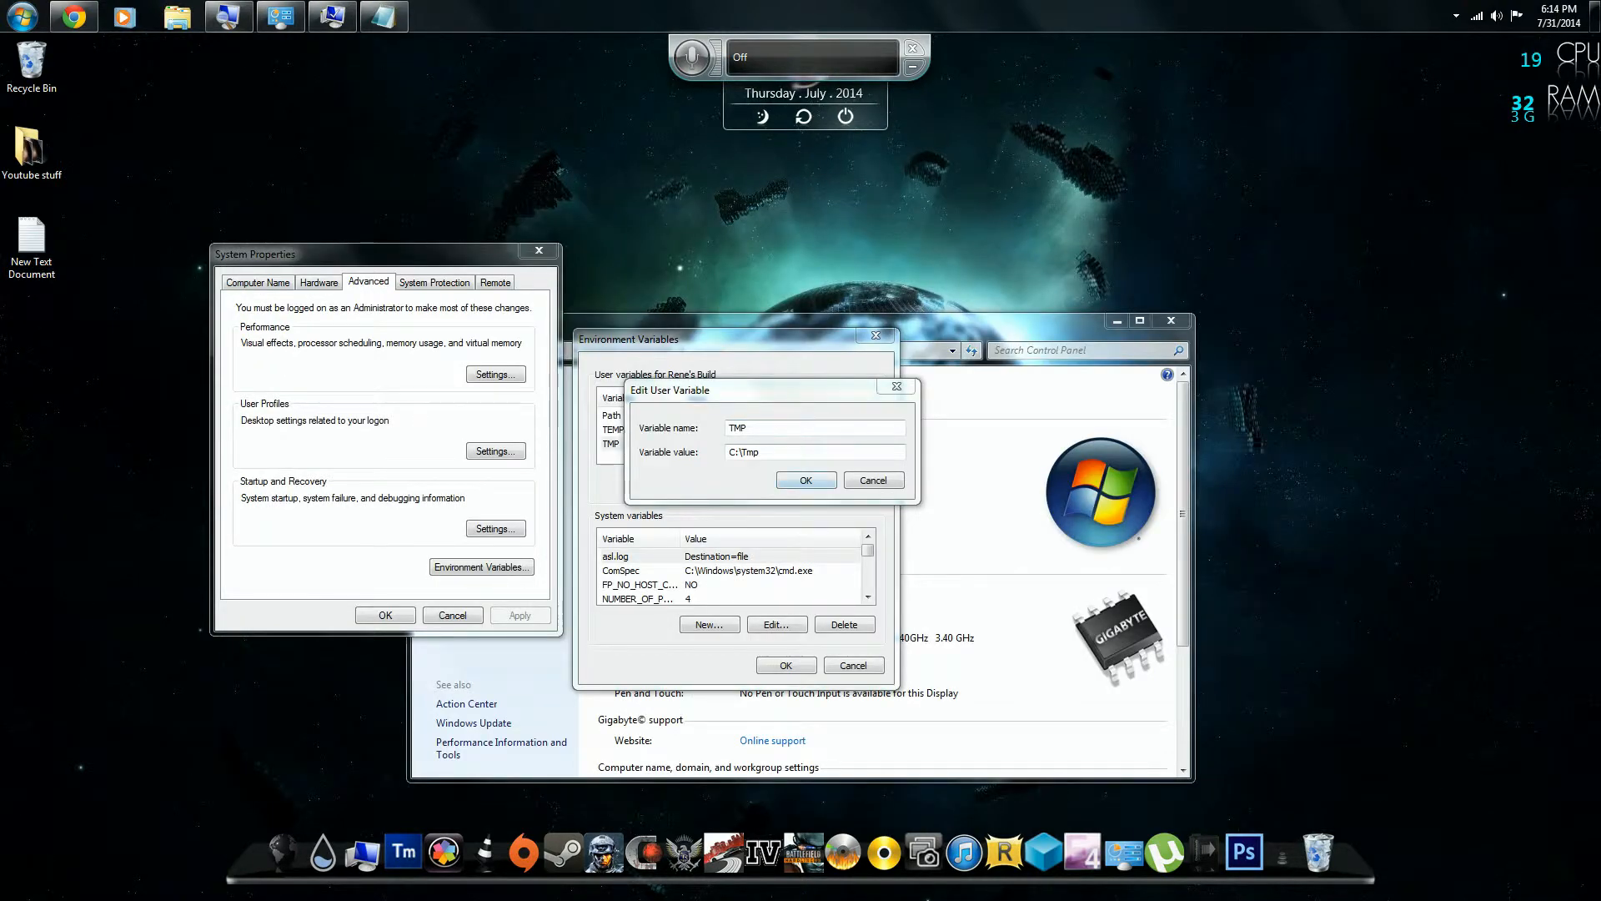
pyautogui.click(806, 480)
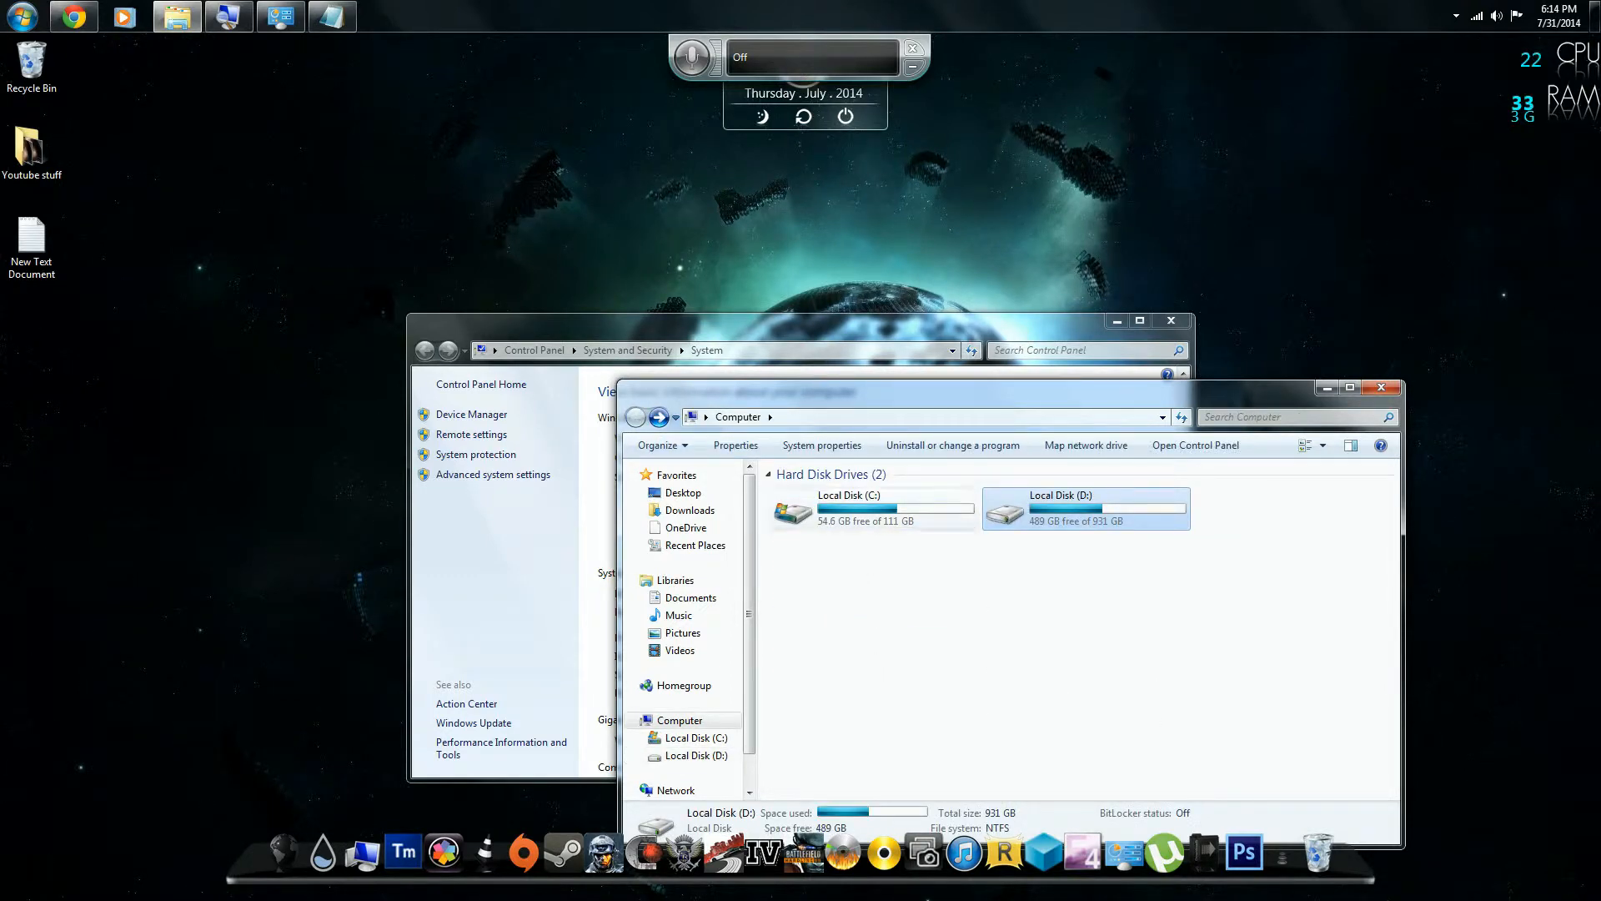
# Step: Browse Local Disk (D:) > Users > Downloads and select the VMware-player-6.0.3-1895310 installer
pyautogui.doubleClick(1085, 507)
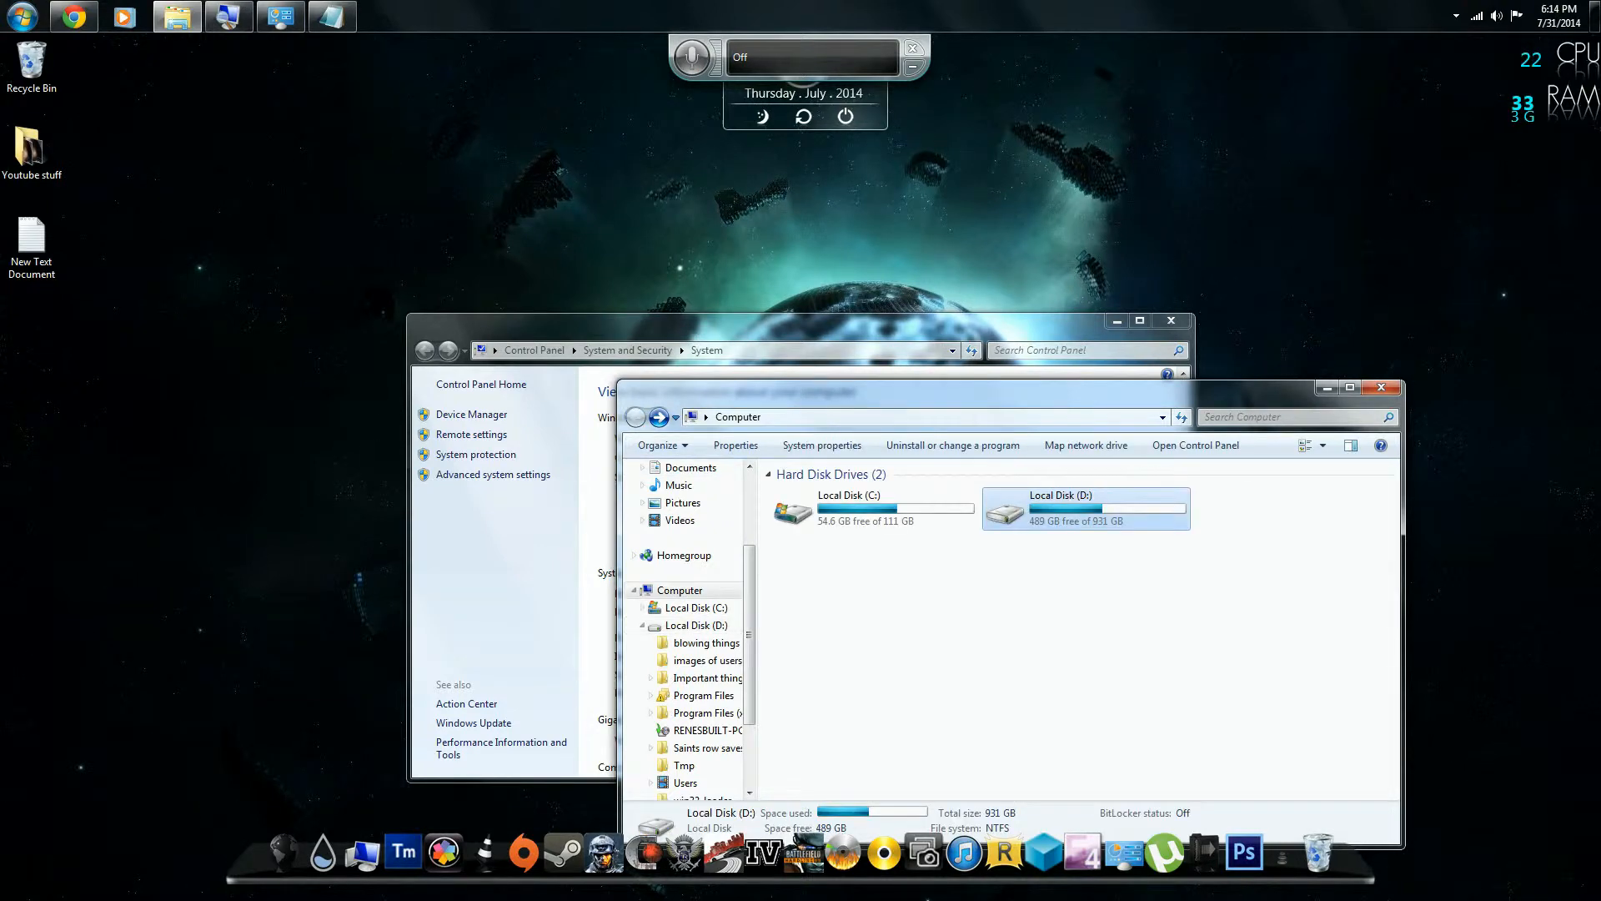
pyautogui.doubleClick(698, 607)
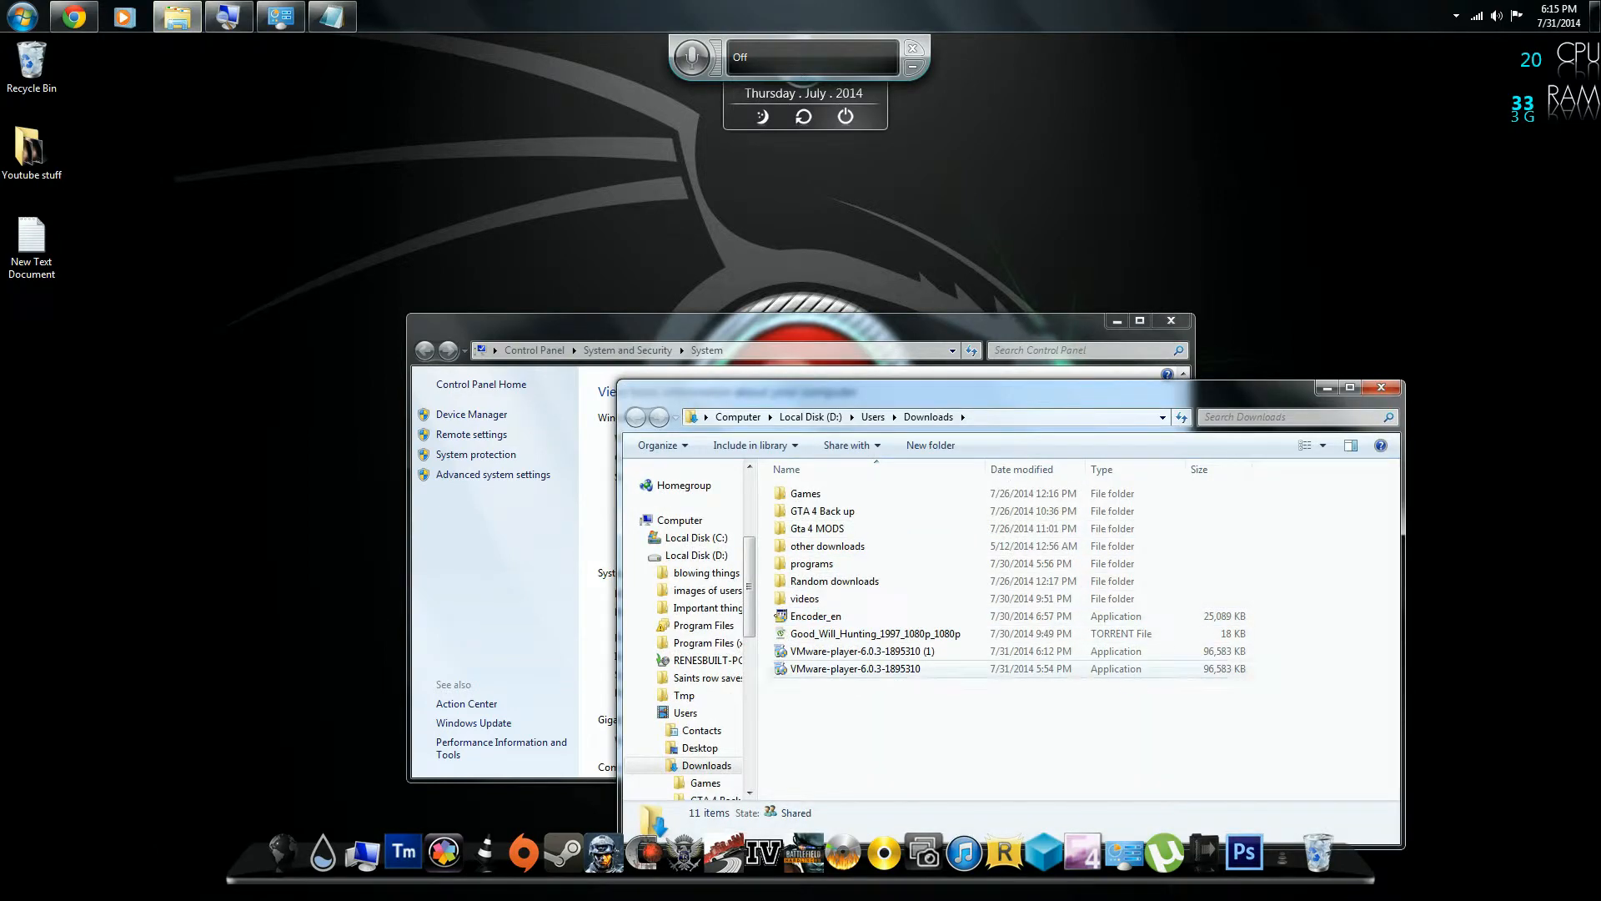
pyautogui.doubleClick(855, 667)
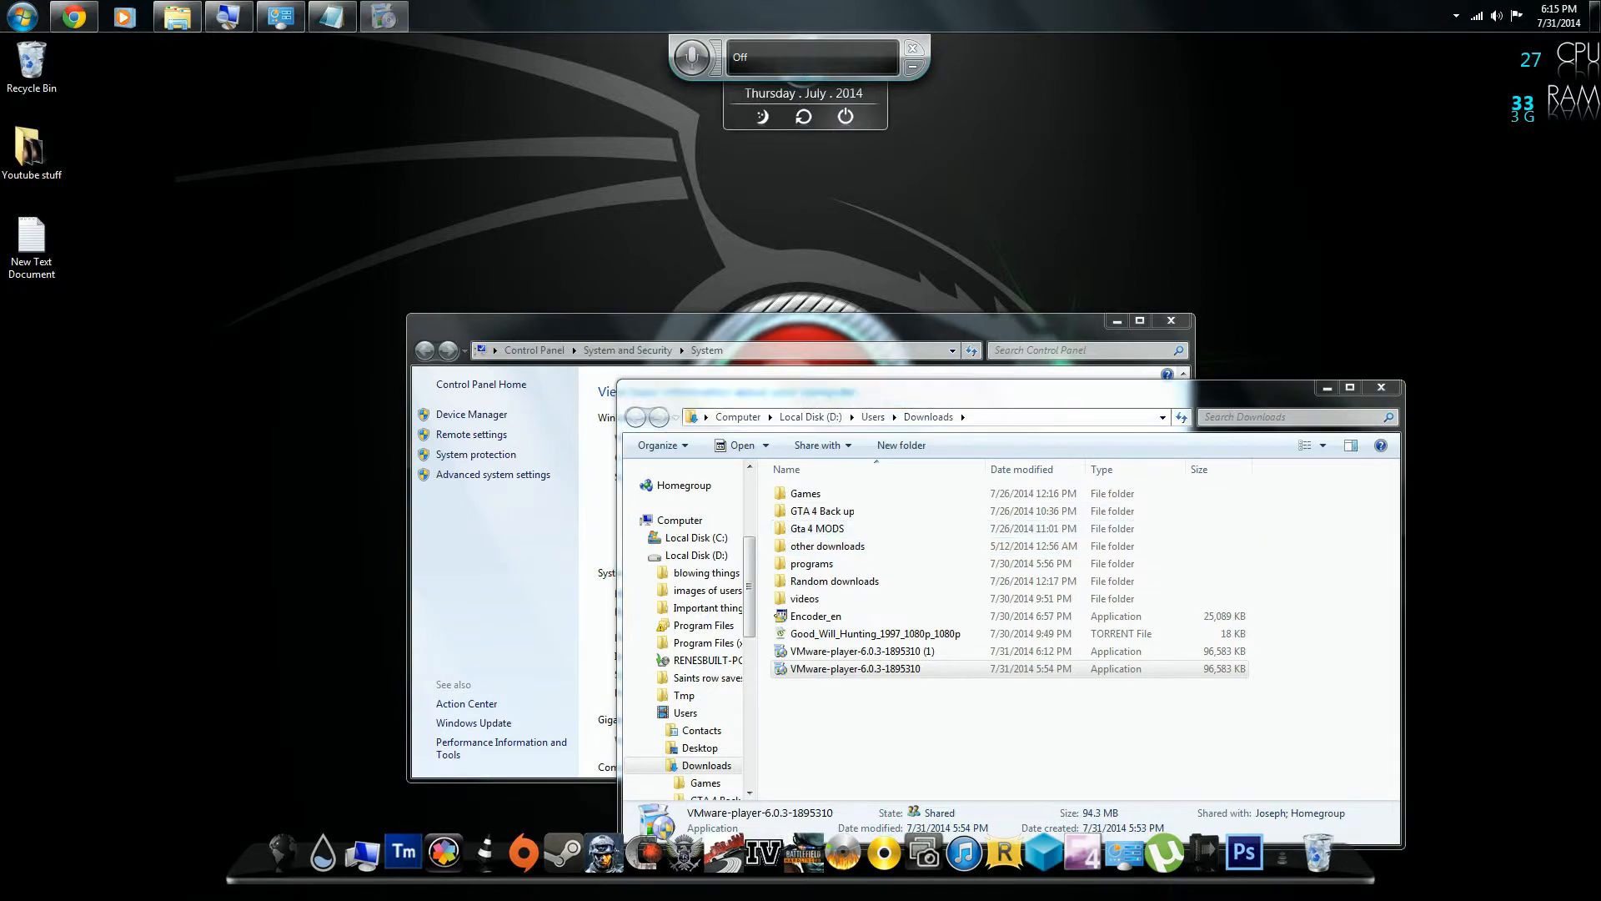
# Step: Run the installer, accept the license, disable startup update checks and usage feedback, keep shortcuts, and install
pyautogui.doubleClick(856, 667)
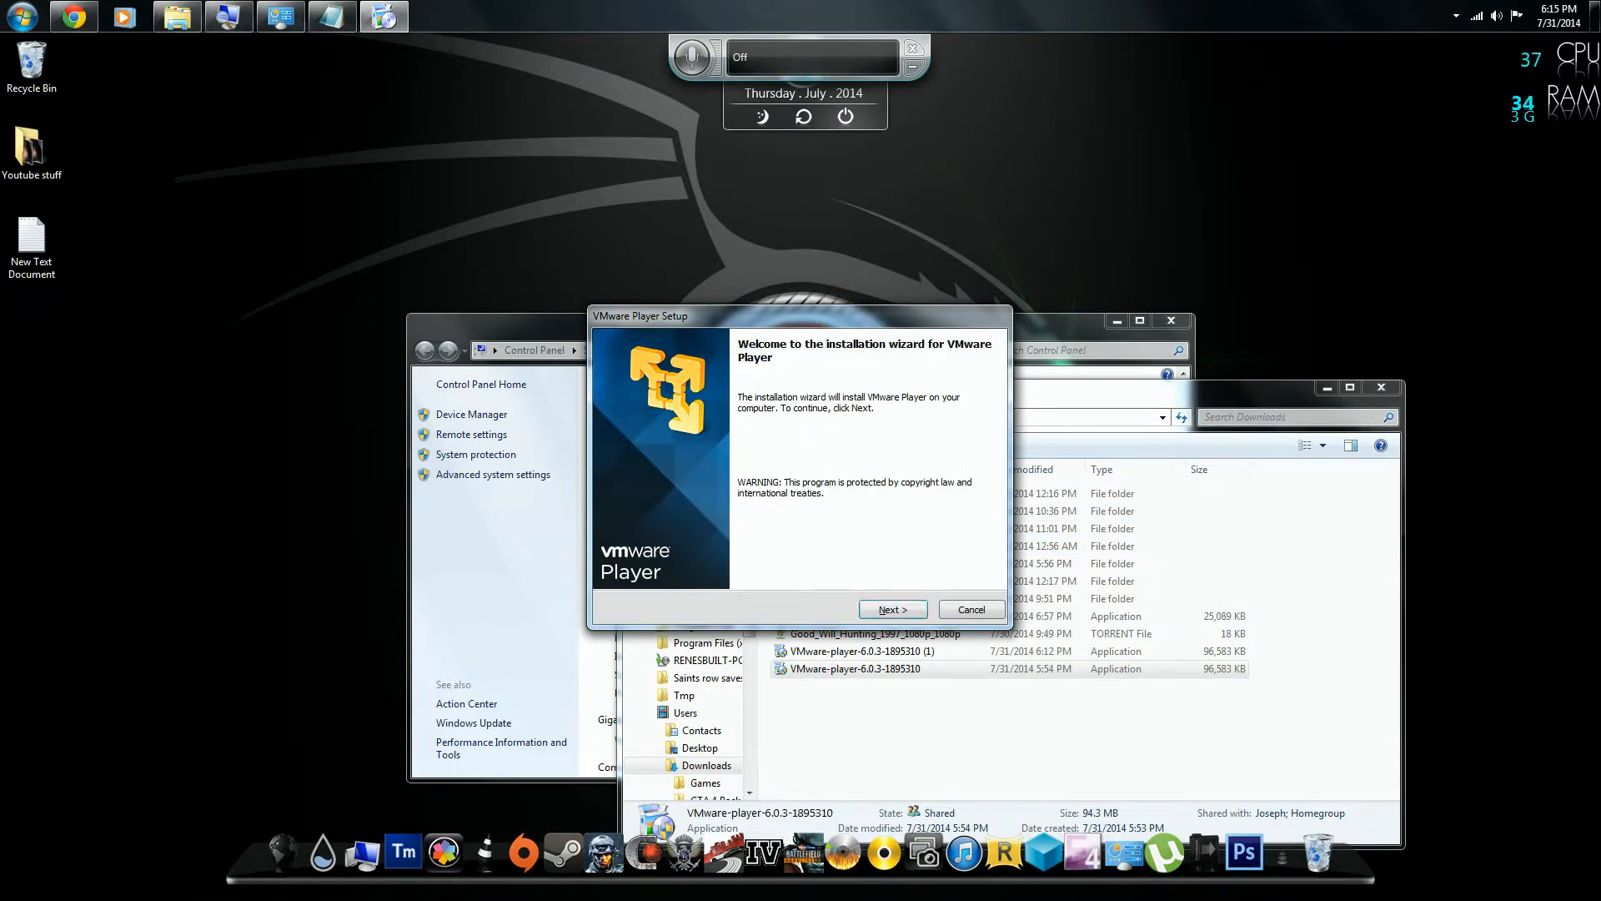
pyautogui.click(893, 609)
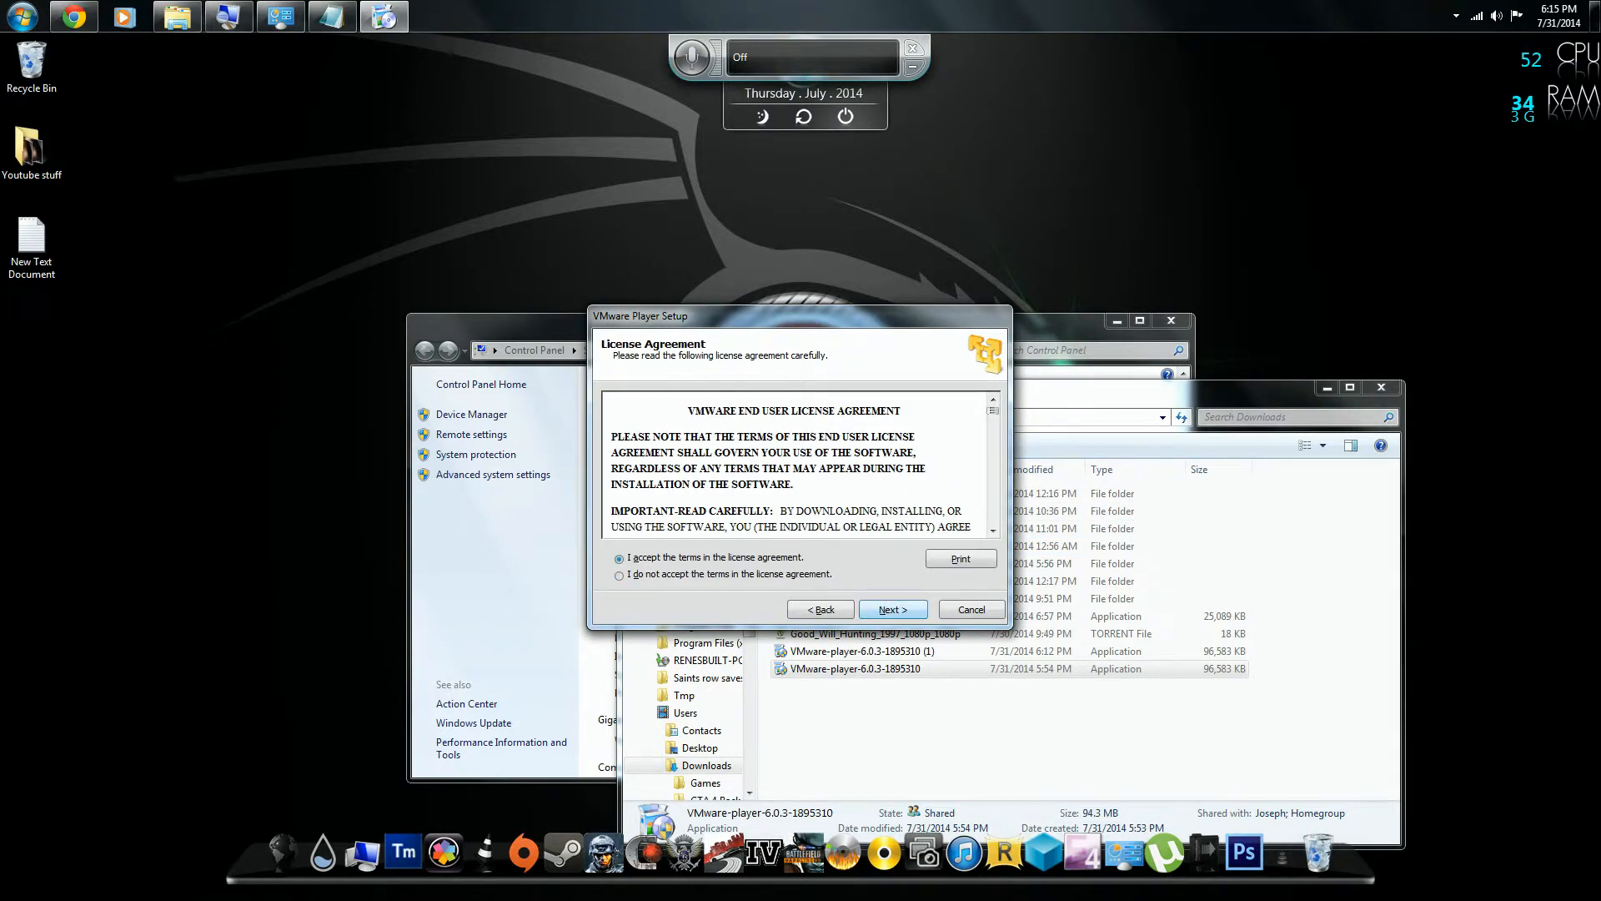
pyautogui.click(893, 611)
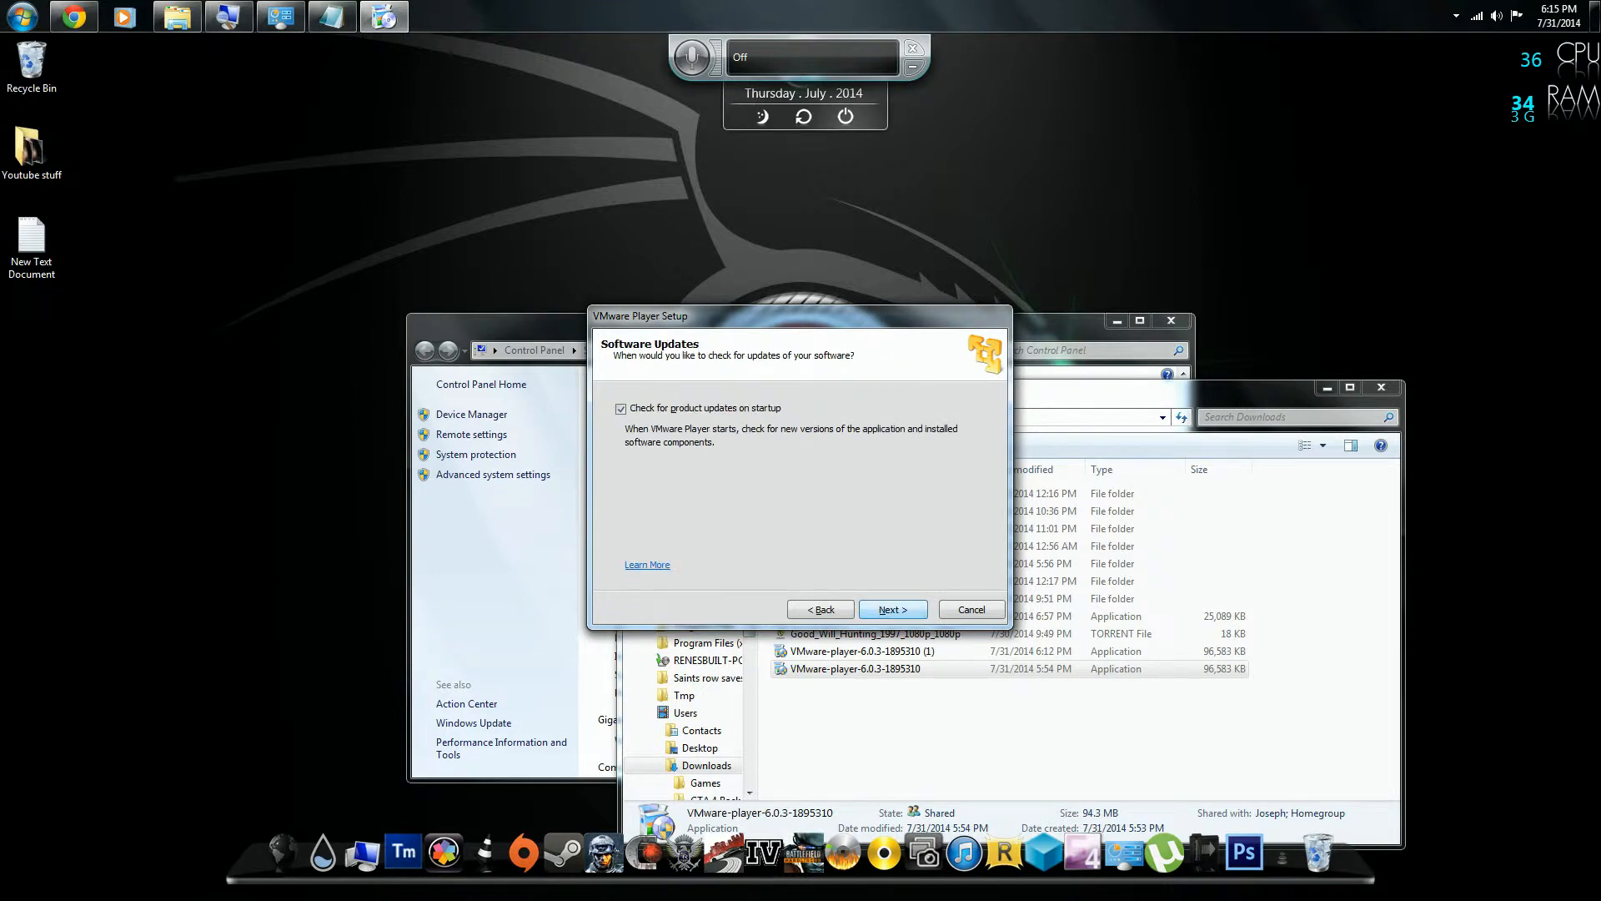
pyautogui.click(621, 407)
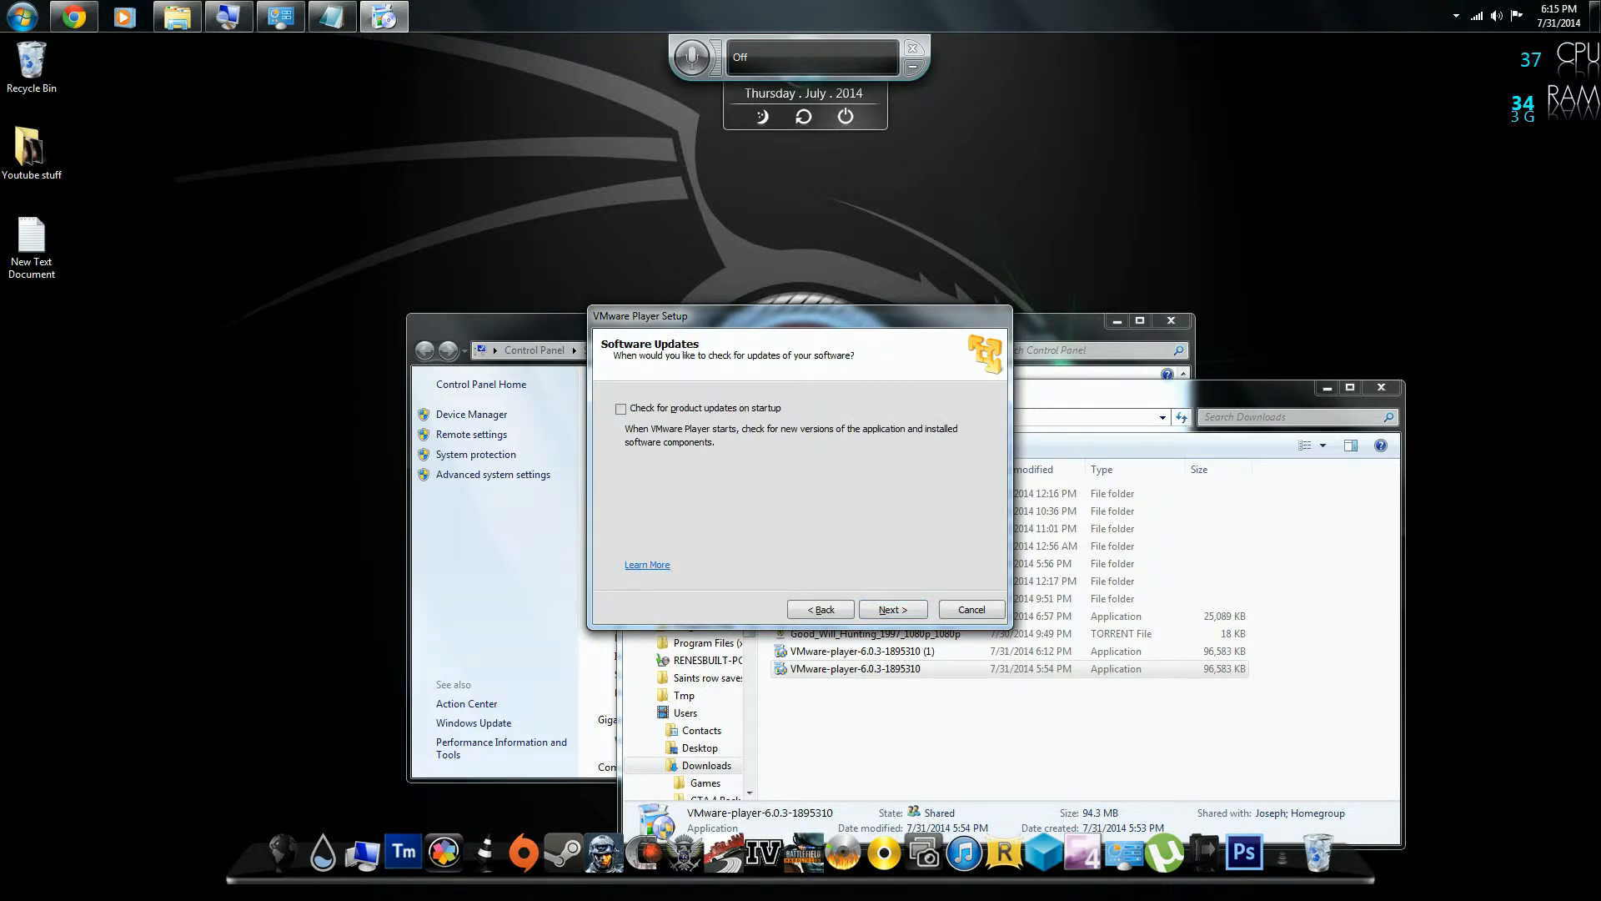
pyautogui.click(892, 609)
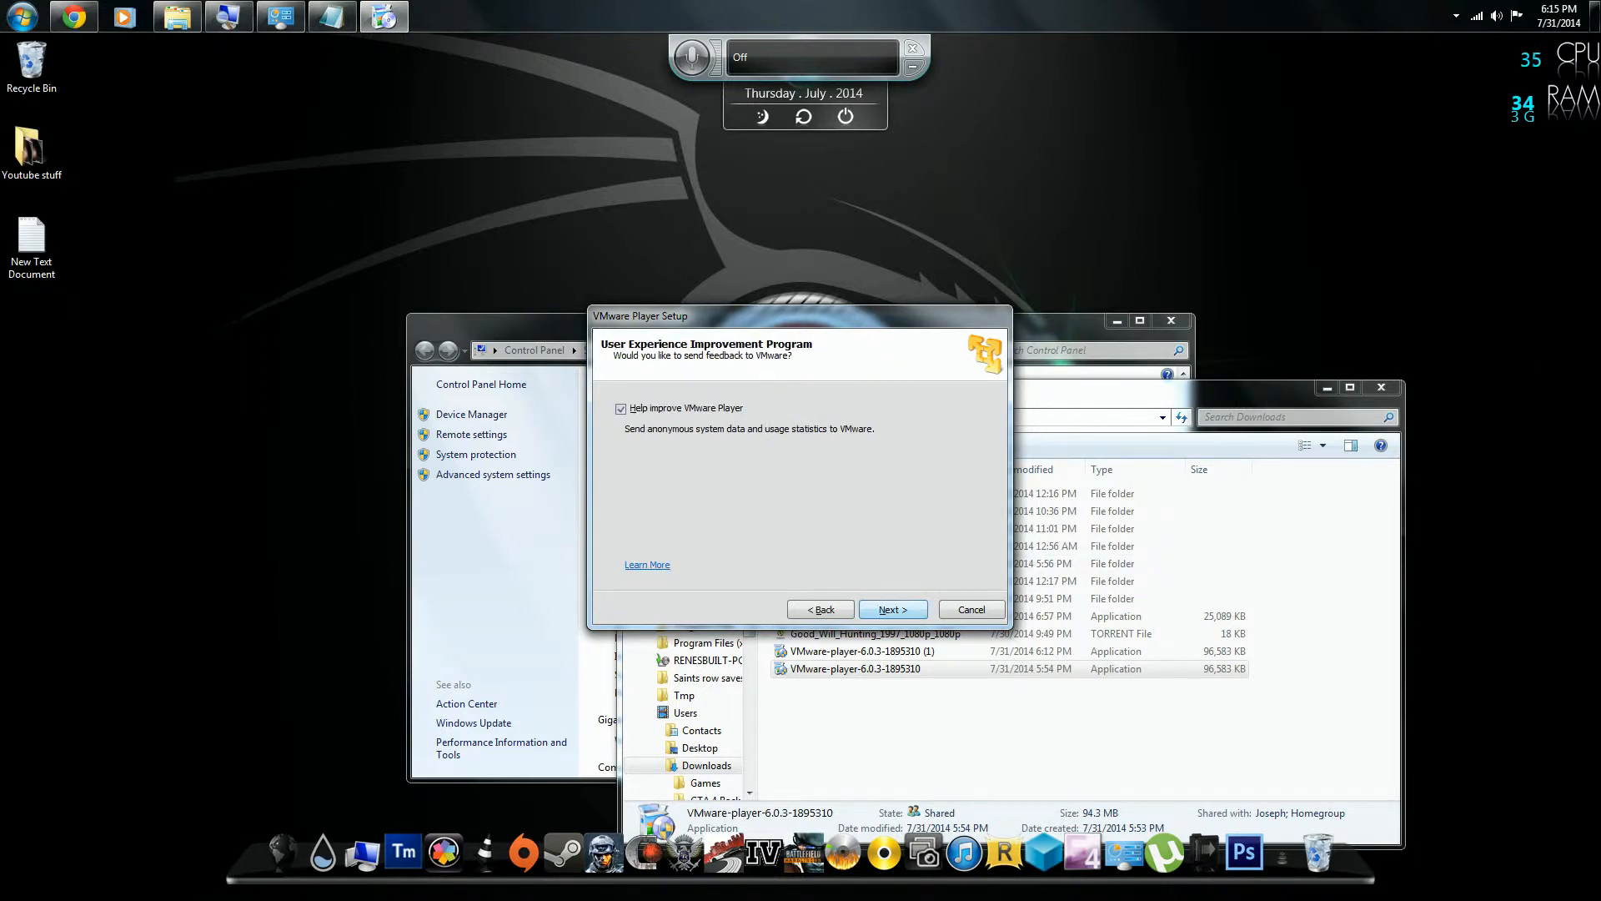
pyautogui.click(621, 407)
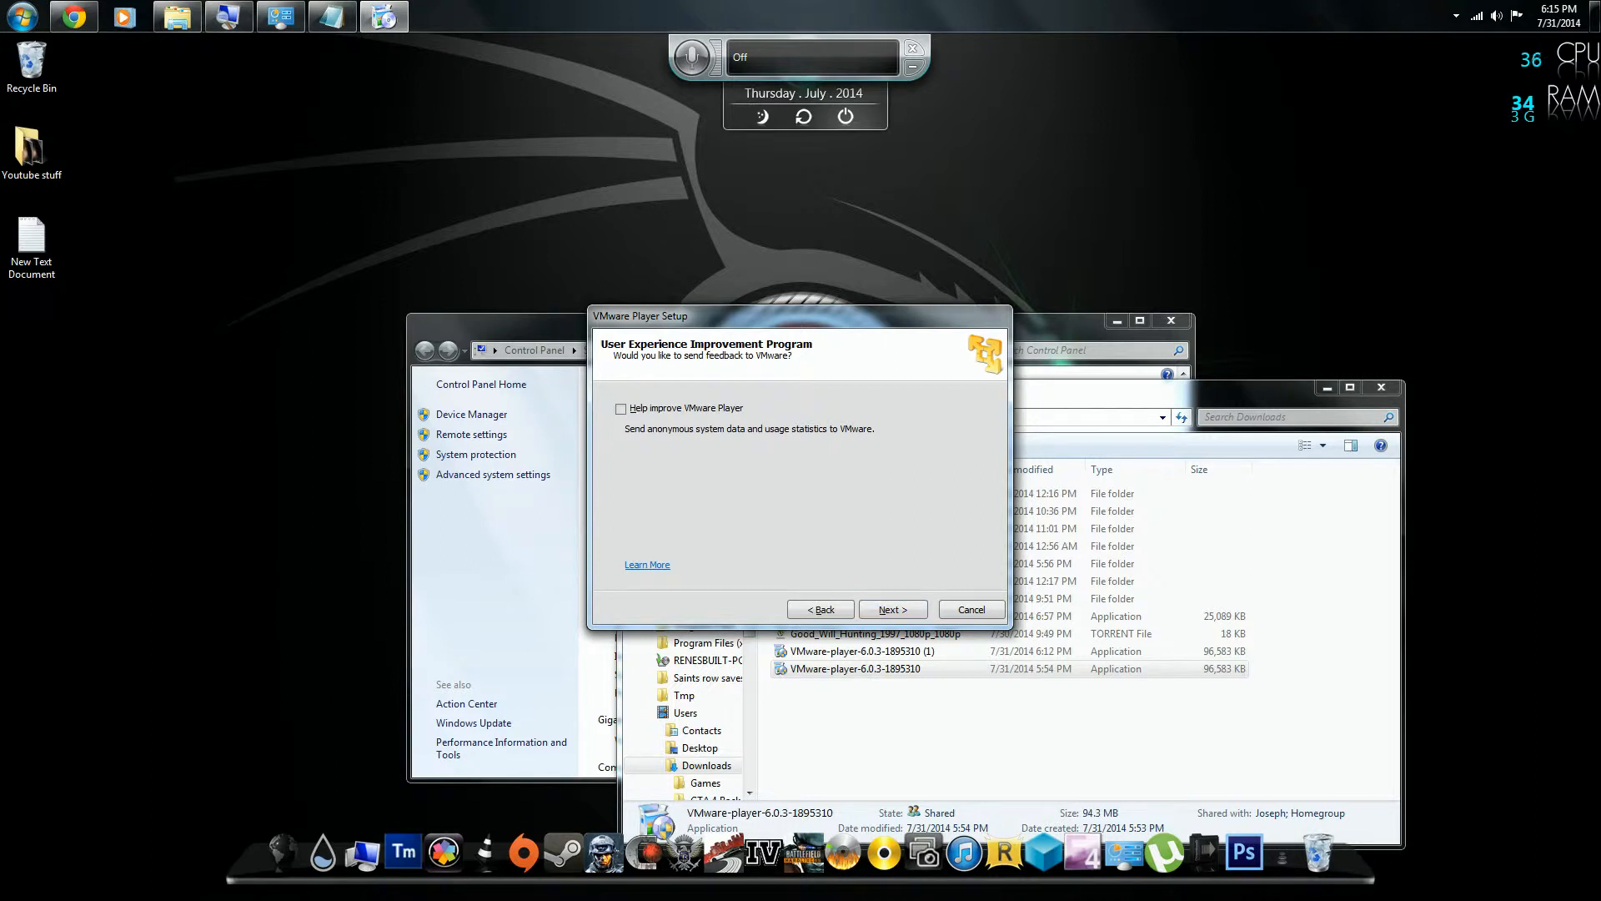
pyautogui.click(893, 608)
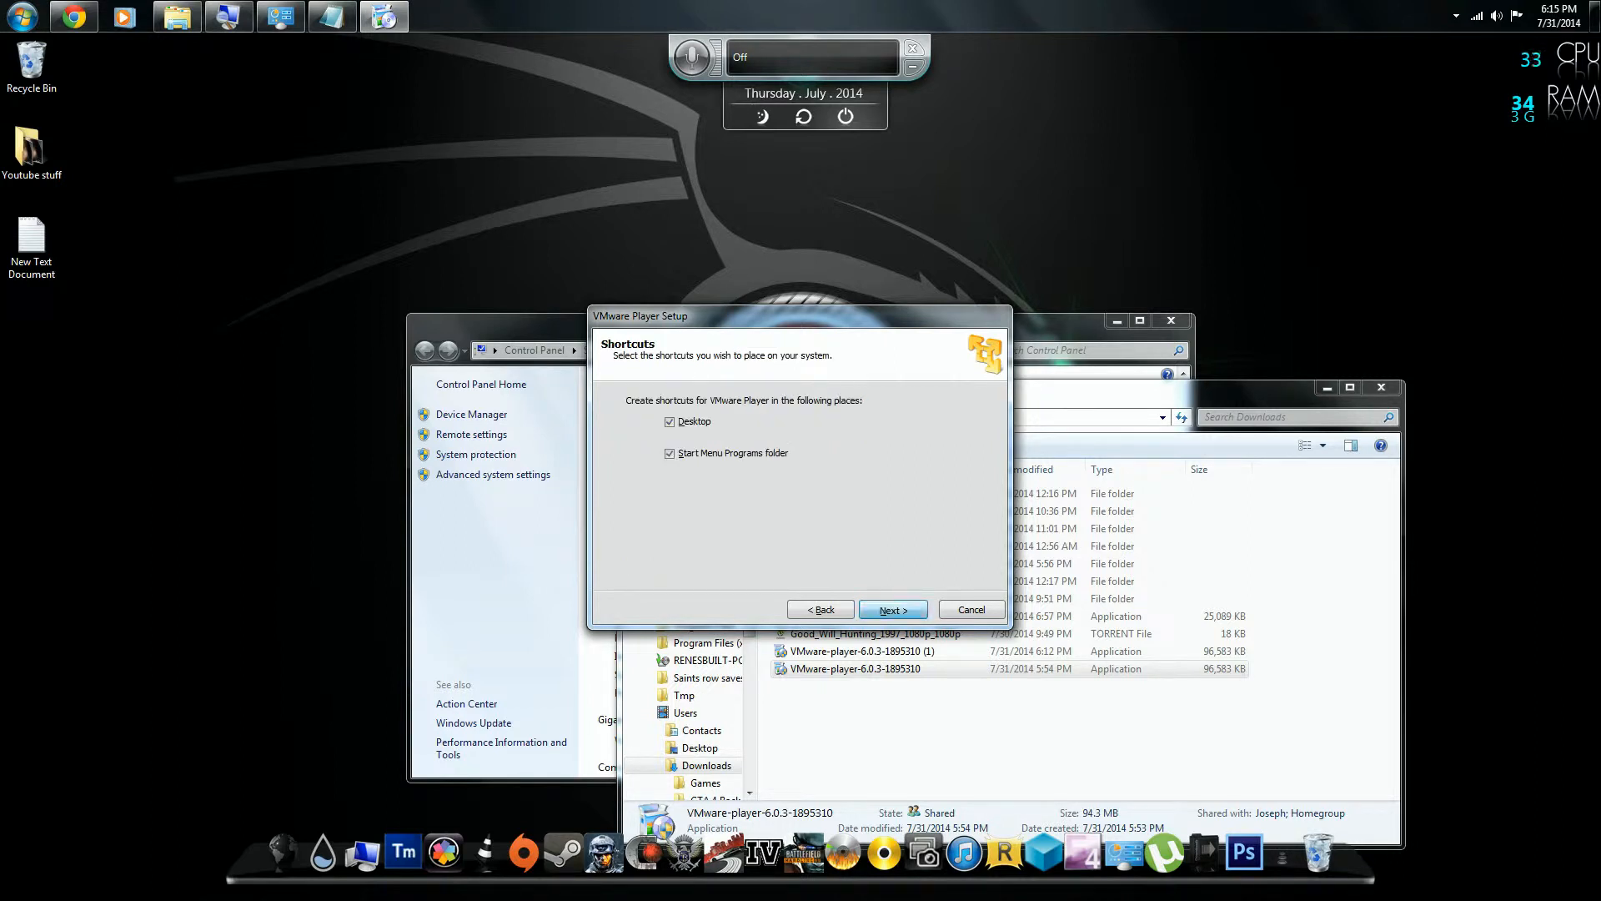
pyautogui.click(892, 610)
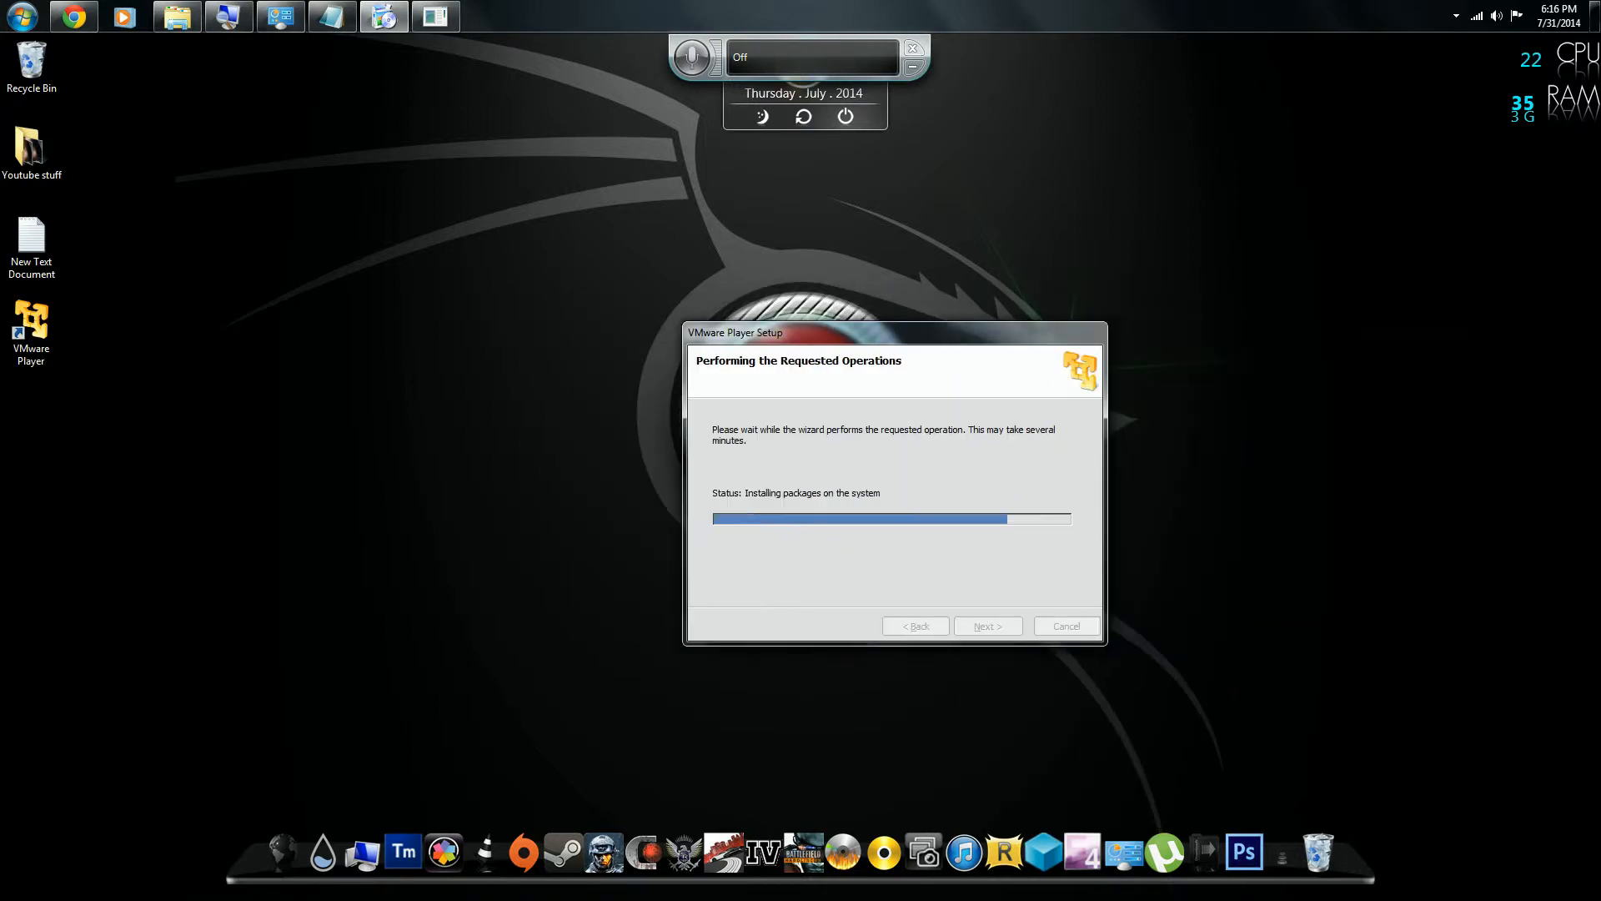
# Step: Wait out the installation progress and finish the completed setup wizard
pyautogui.moveTo(894, 332); pyautogui.dragTo(725, 357)
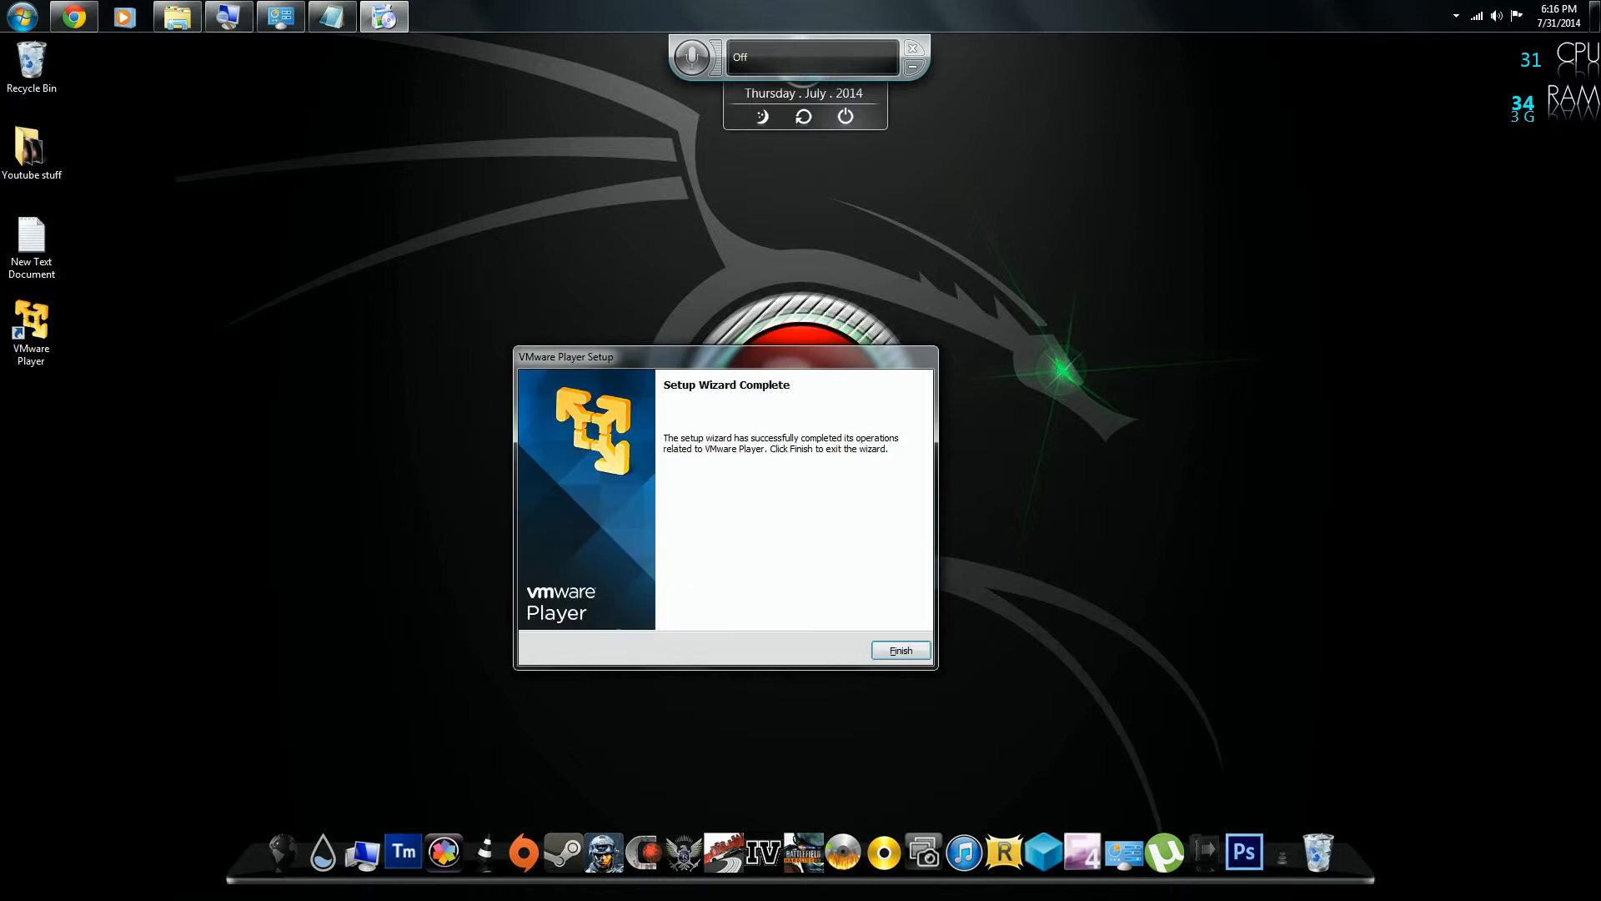
pyautogui.click(900, 649)
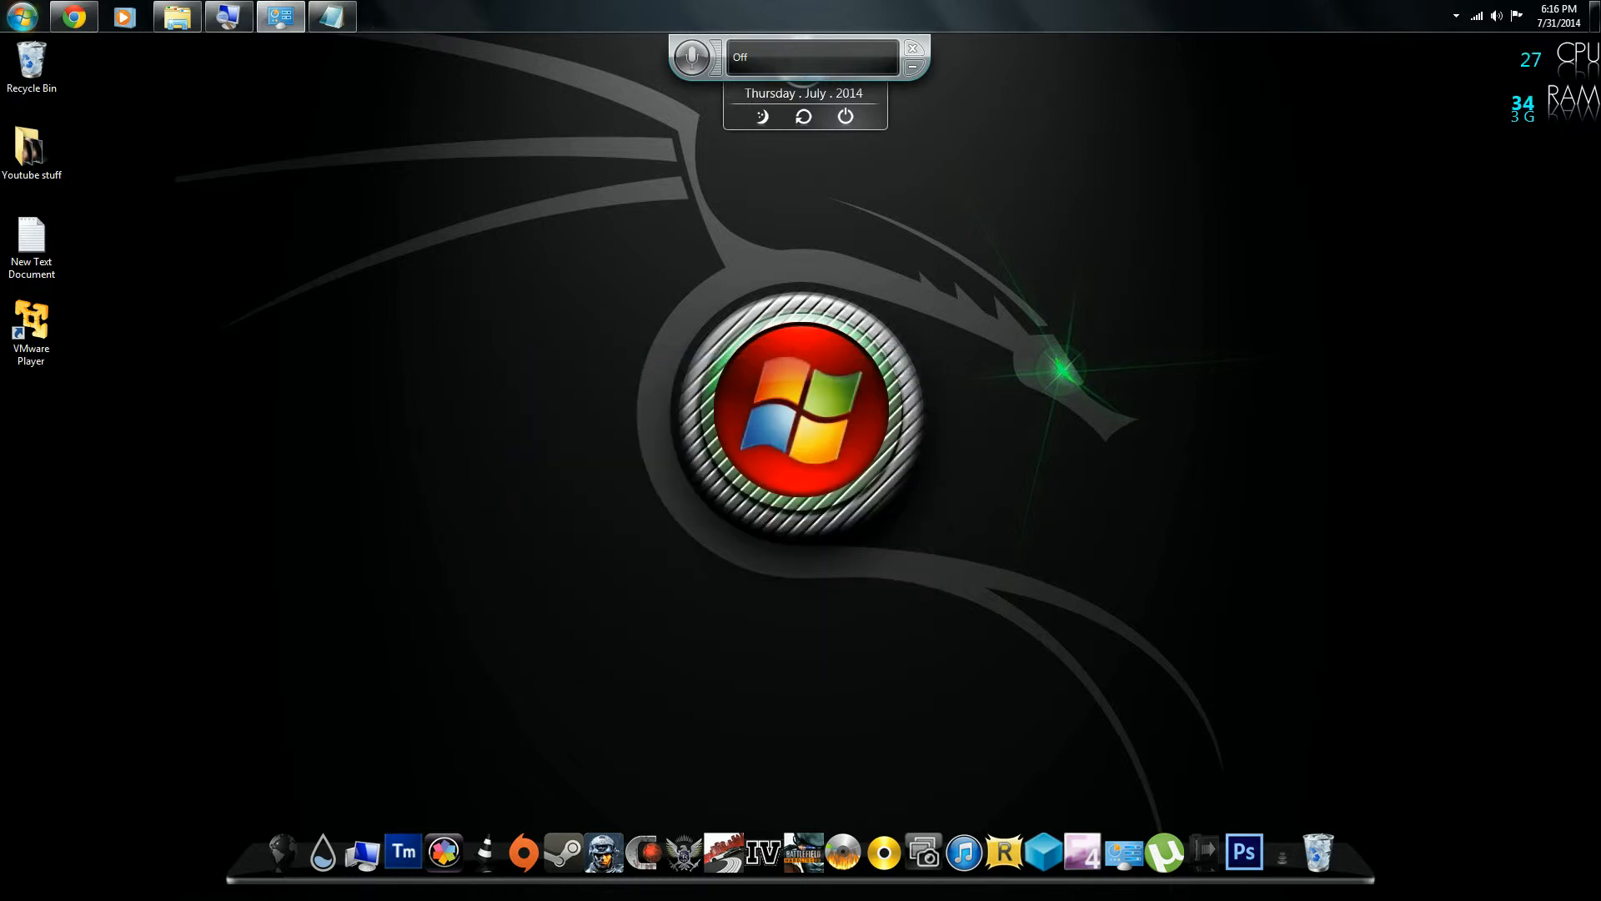
pyautogui.doubleClick(30, 324)
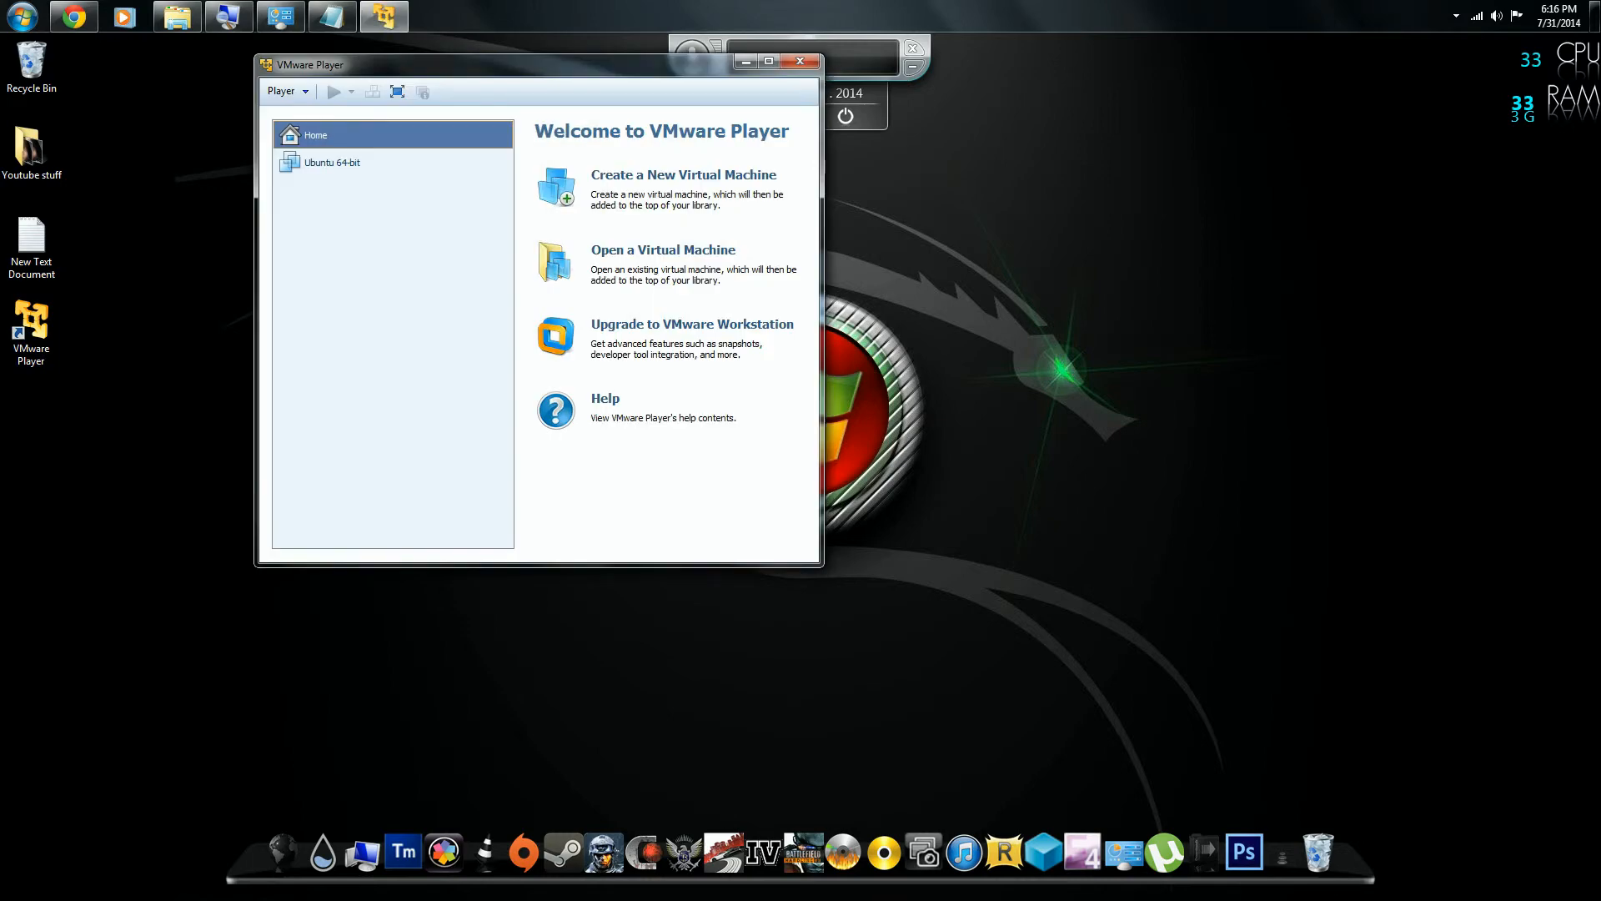
pyautogui.click(329, 162)
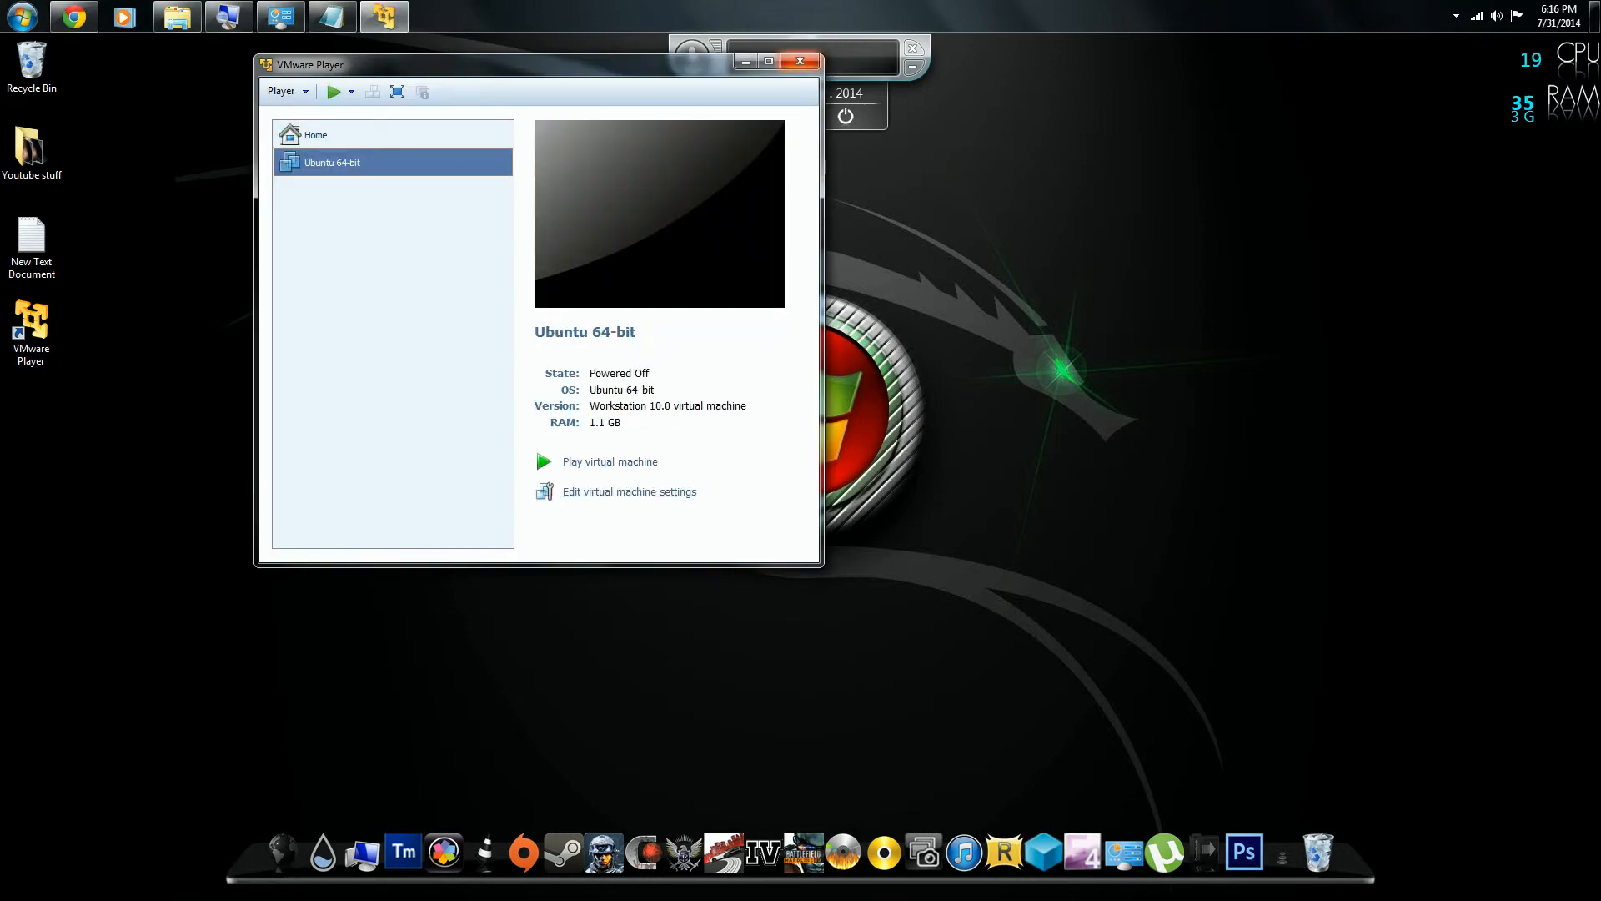
pyautogui.click(799, 60)
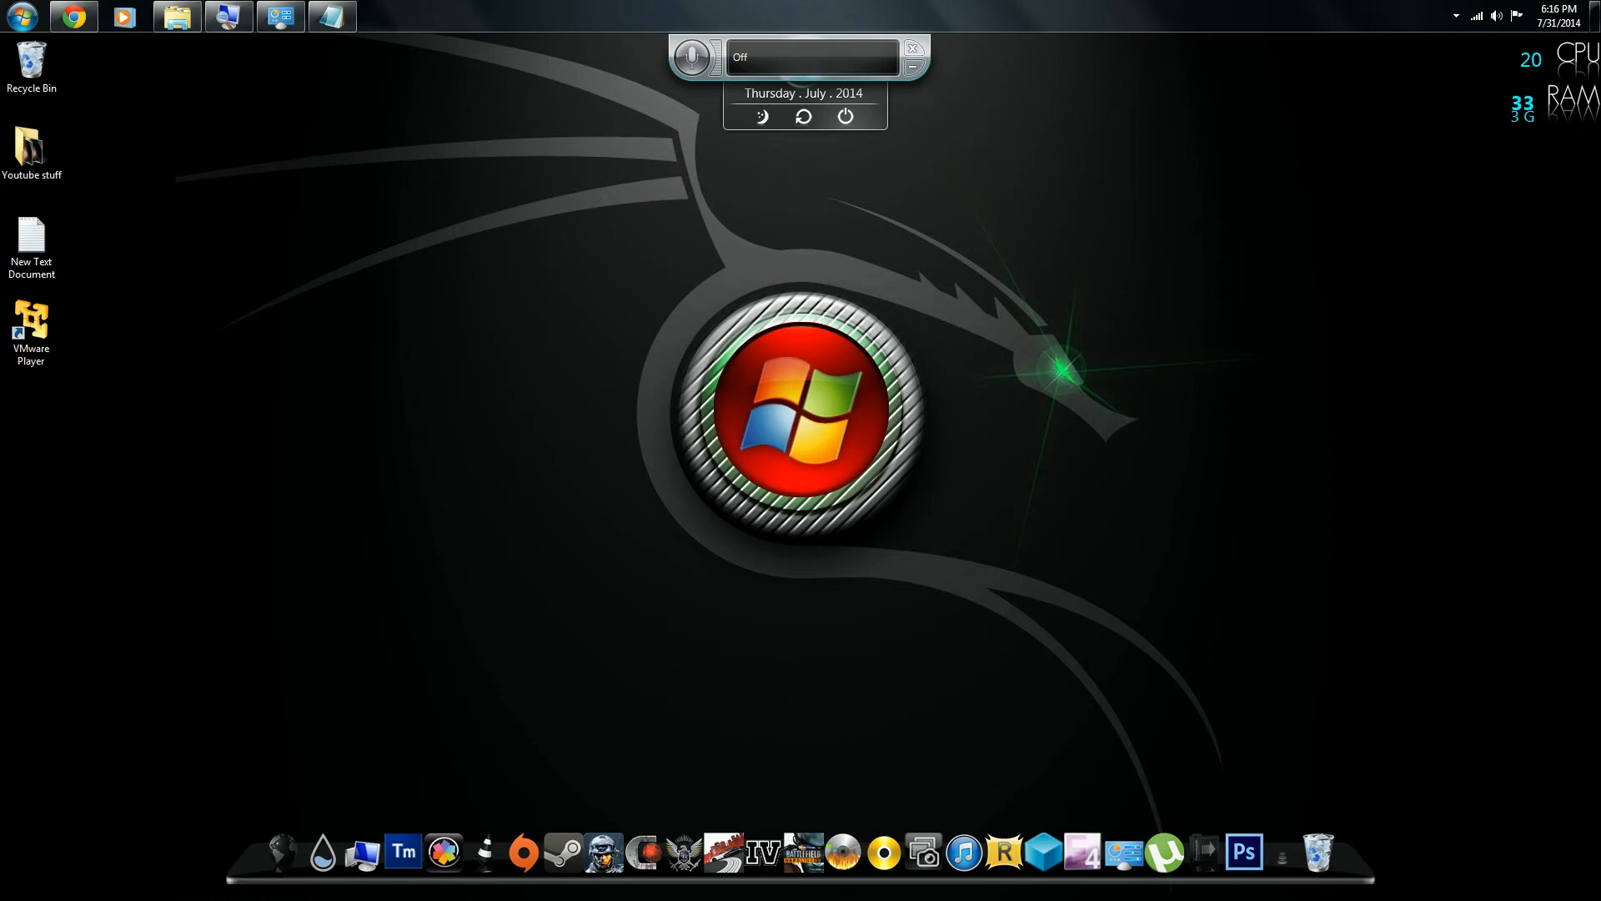